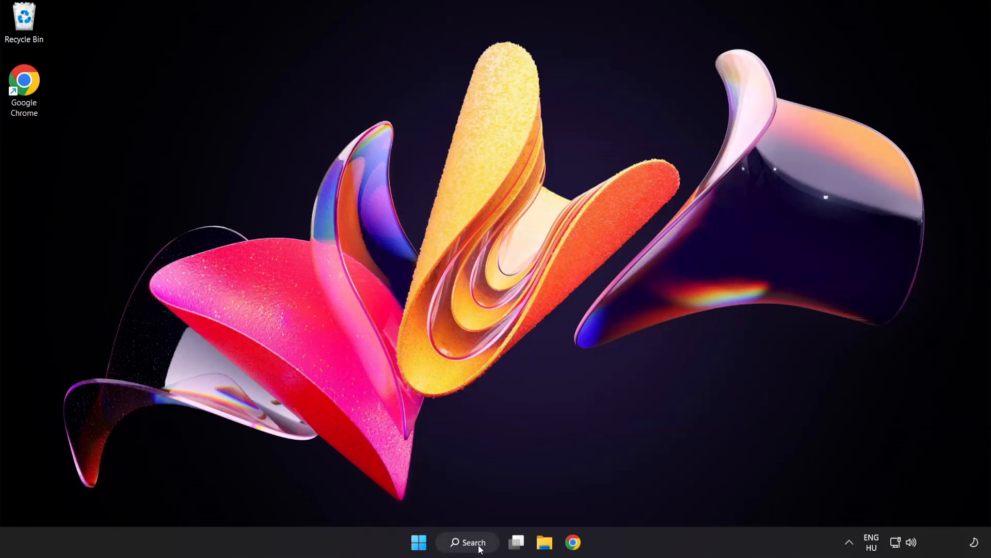
Find 'device manager' via Windows Search and launch Device Manager
click(466, 542)
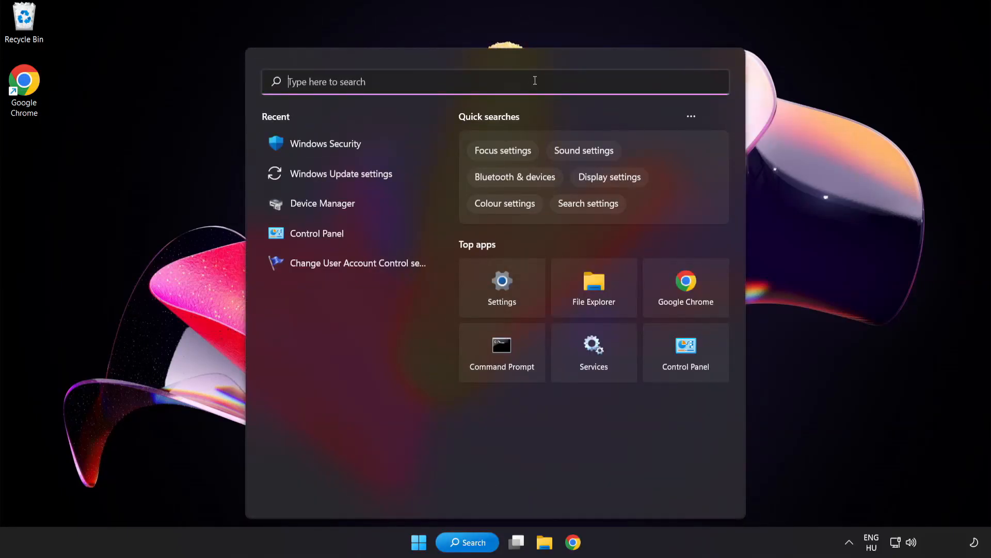
text(device manager)
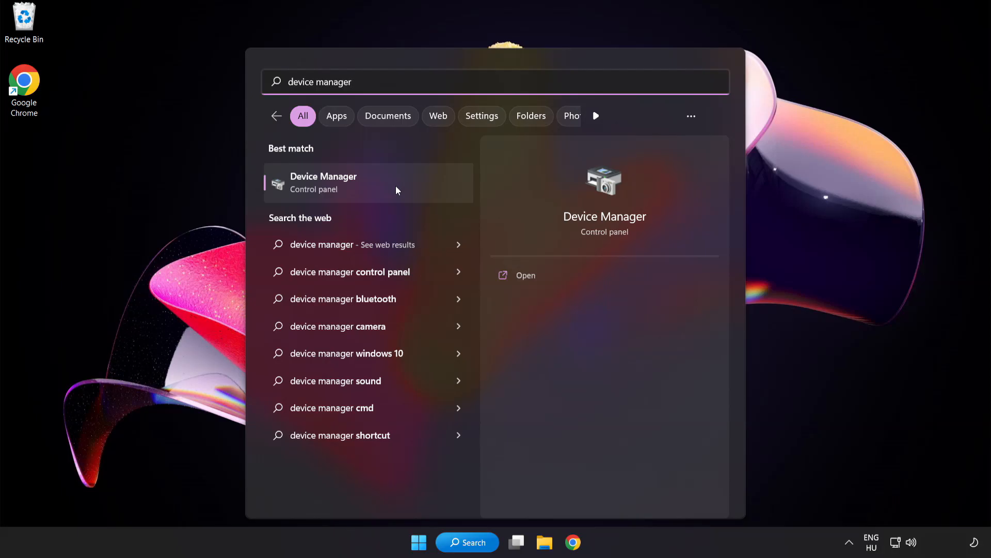
click(323, 182)
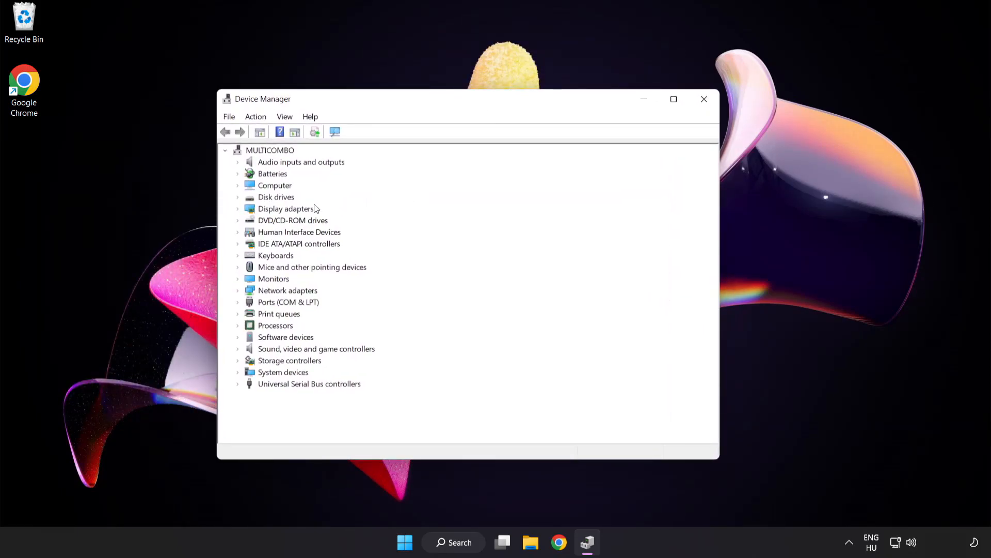
Expand Display adapters and bring up the VMware SVGA 3D adapter's context menu
click(286, 209)
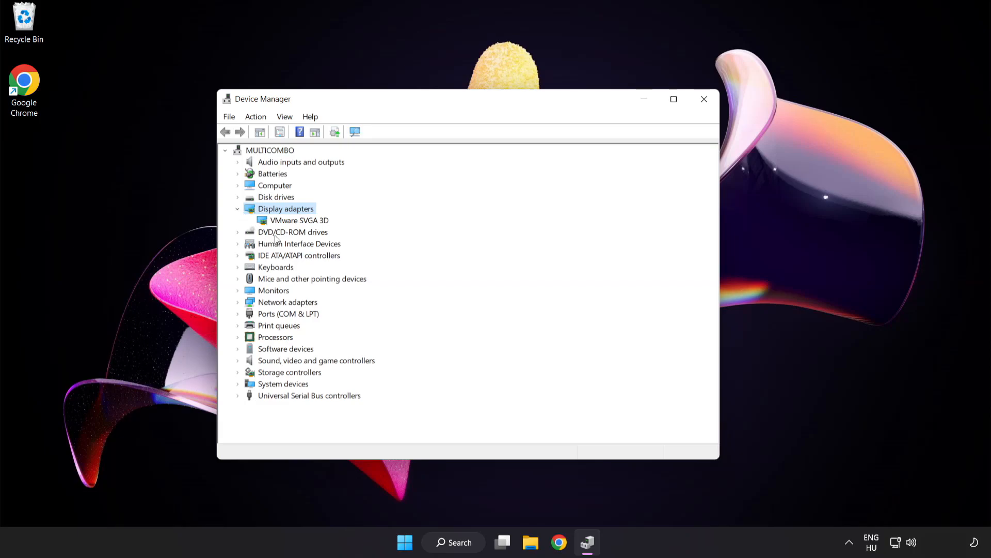
click(299, 220)
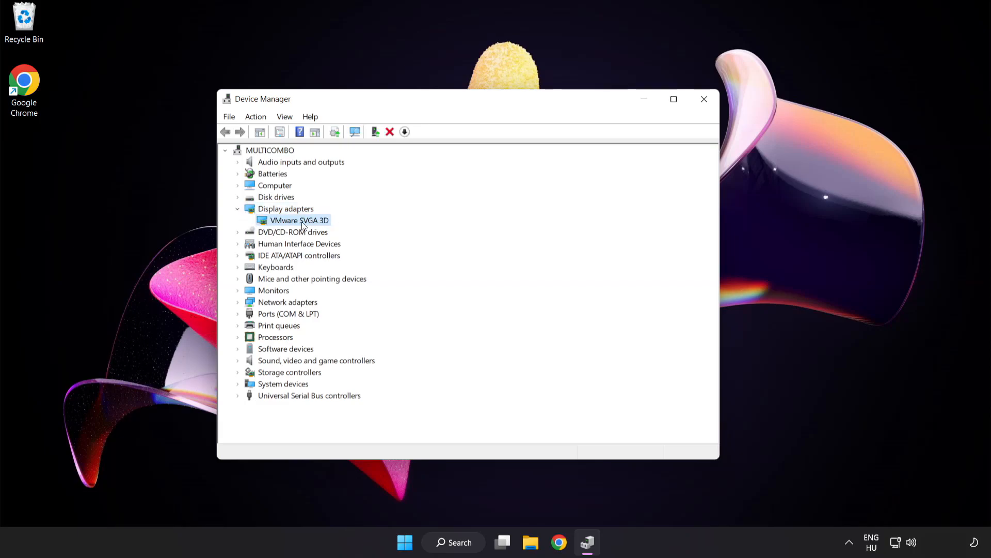
right_click(300, 220)
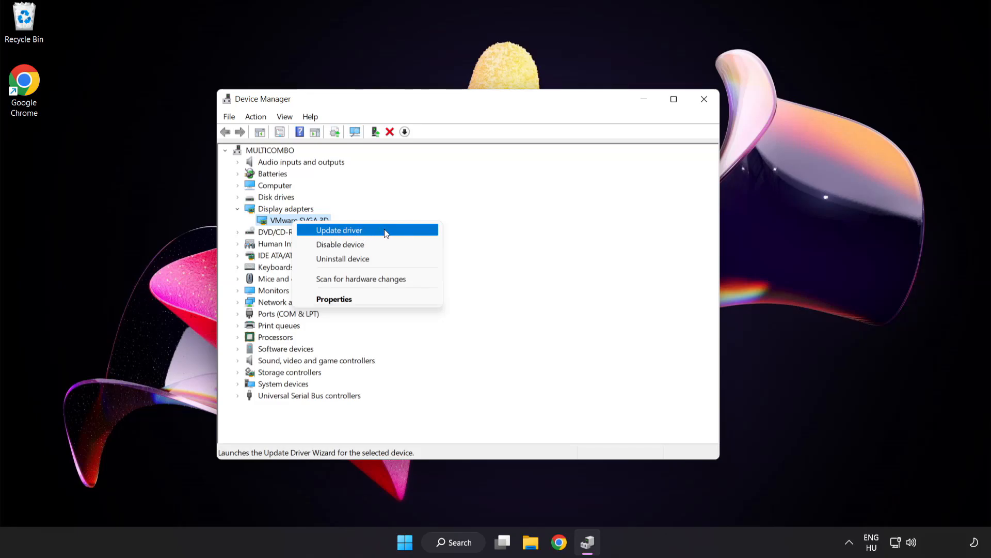
Update the VMware SVGA 3D driver automatically, confirm best driver installed, and close Device Manager
click(339, 230)
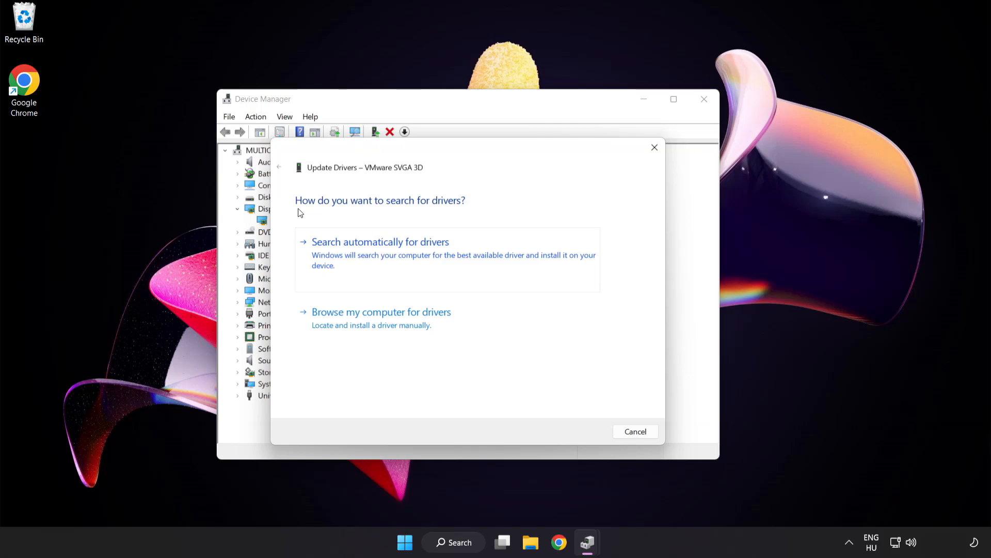
mouse_move(450, 251)
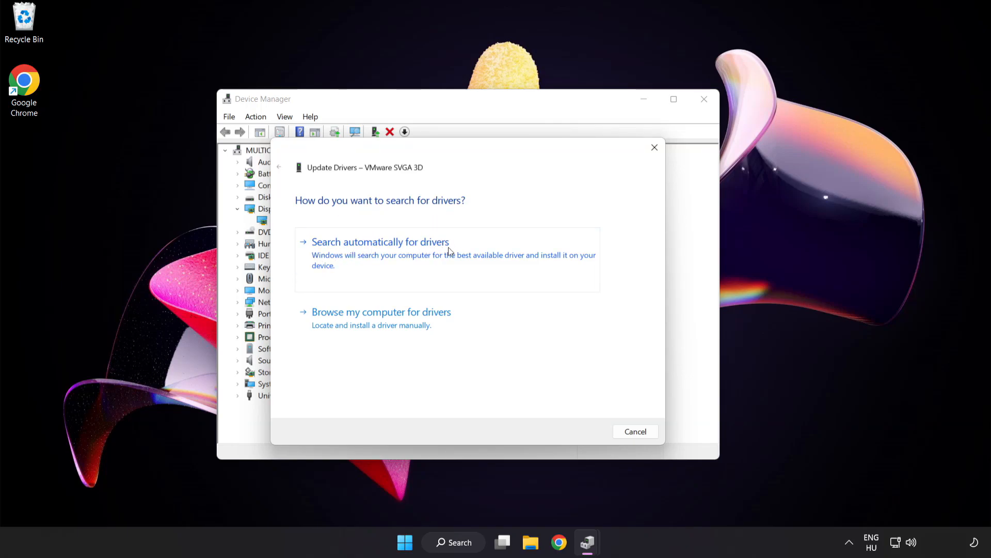
mouse_move(433, 257)
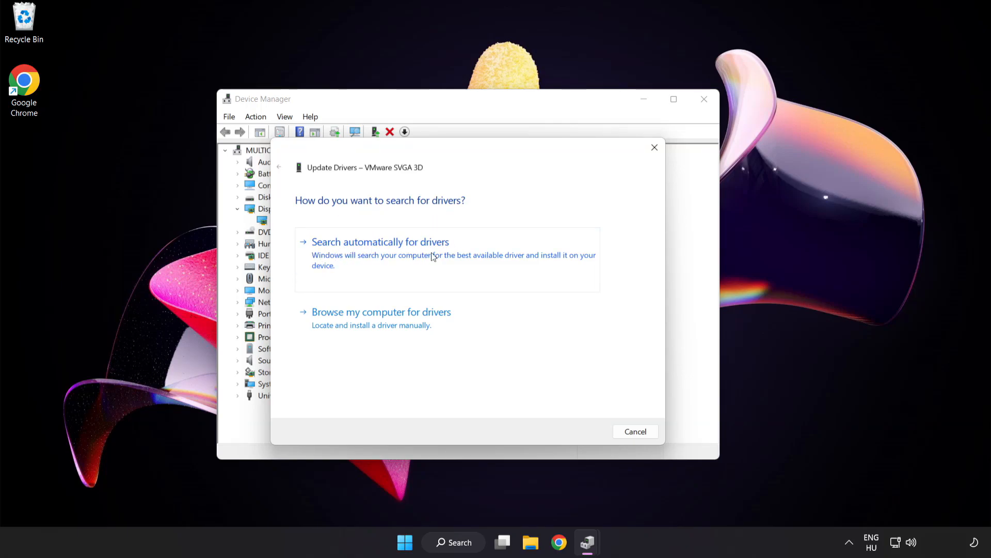
click(380, 242)
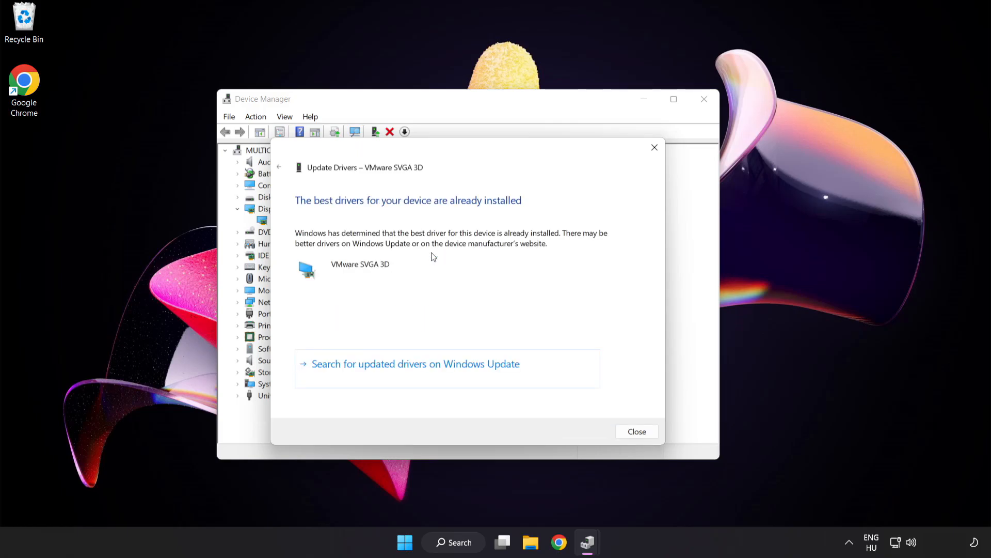
mouse_move(514, 211)
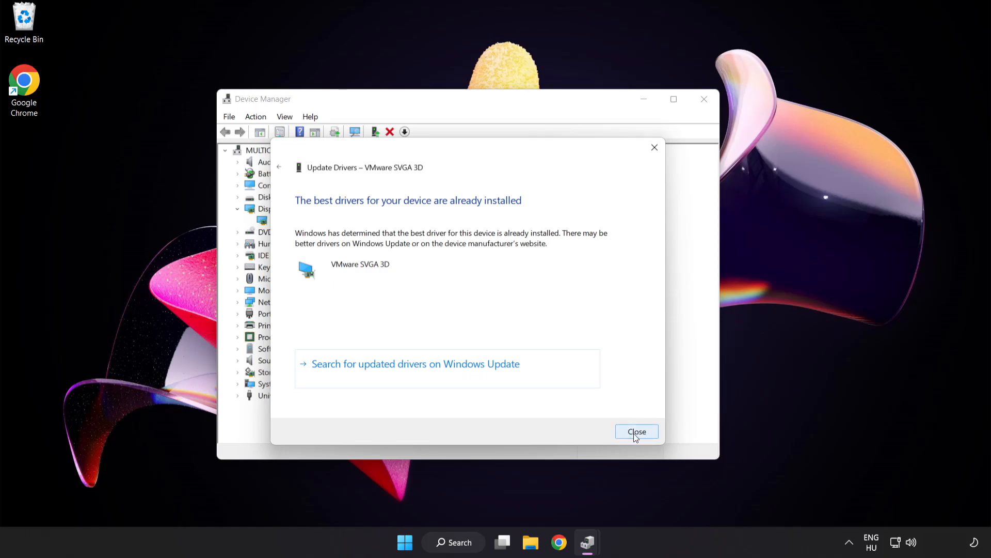
click(637, 432)
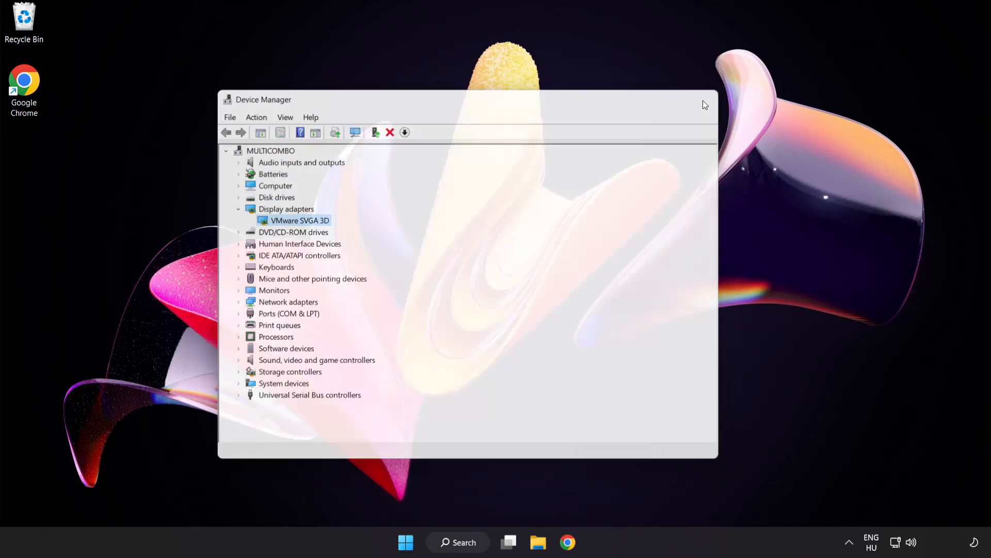
click(708, 100)
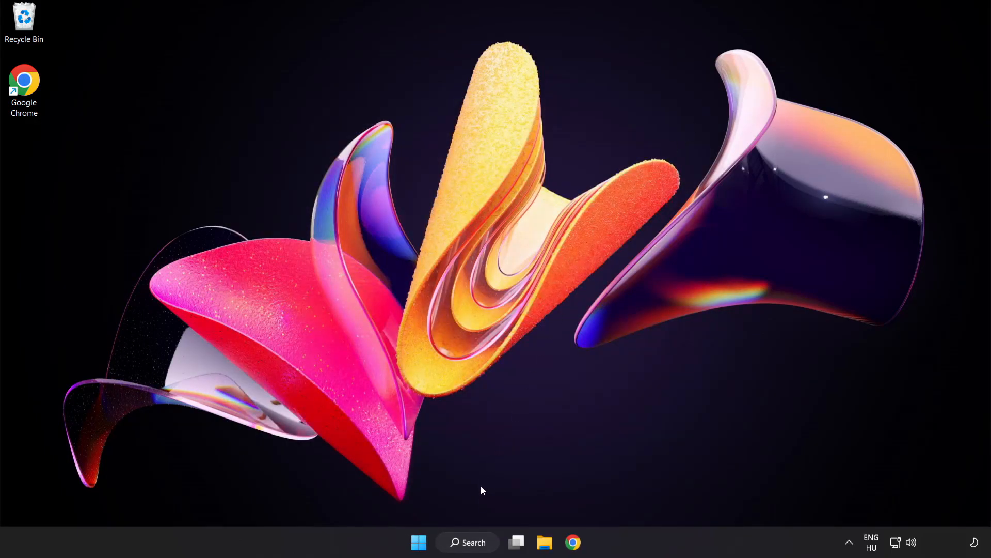
Search 'up' and launch the Windows Update settings page
click(467, 542)
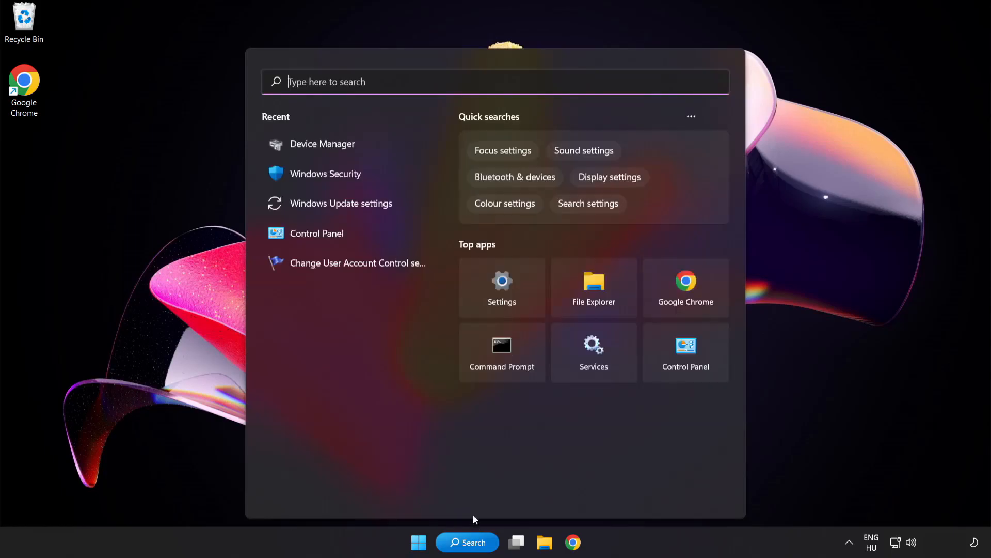
text(update)
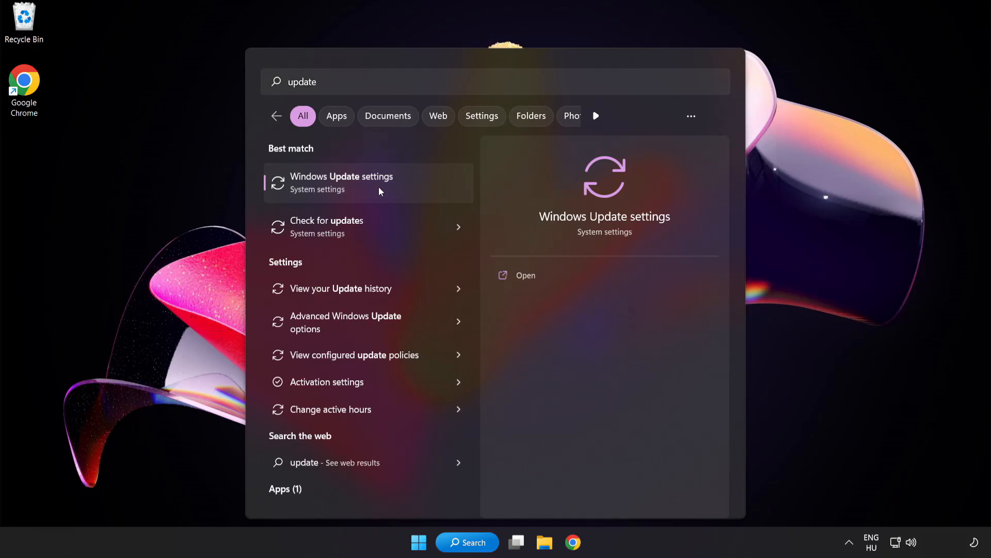
click(342, 183)
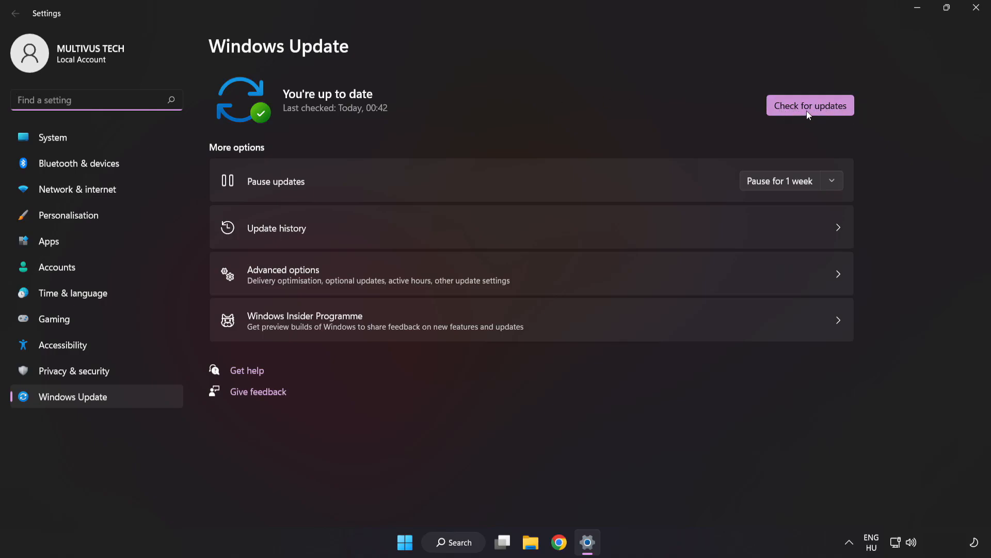
Run Check for updates, confirm the PC is up to date, and close Settings
click(810, 105)
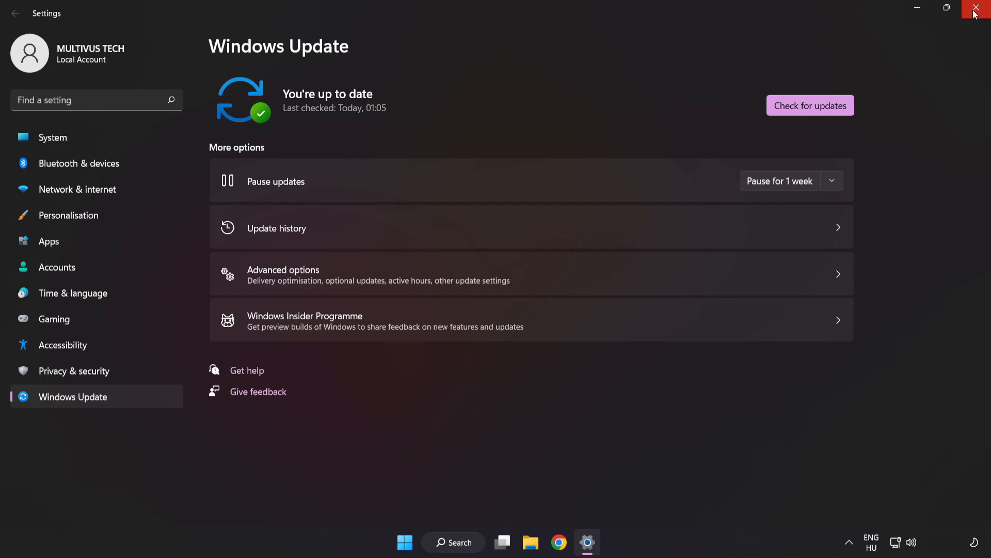
click(982, 7)
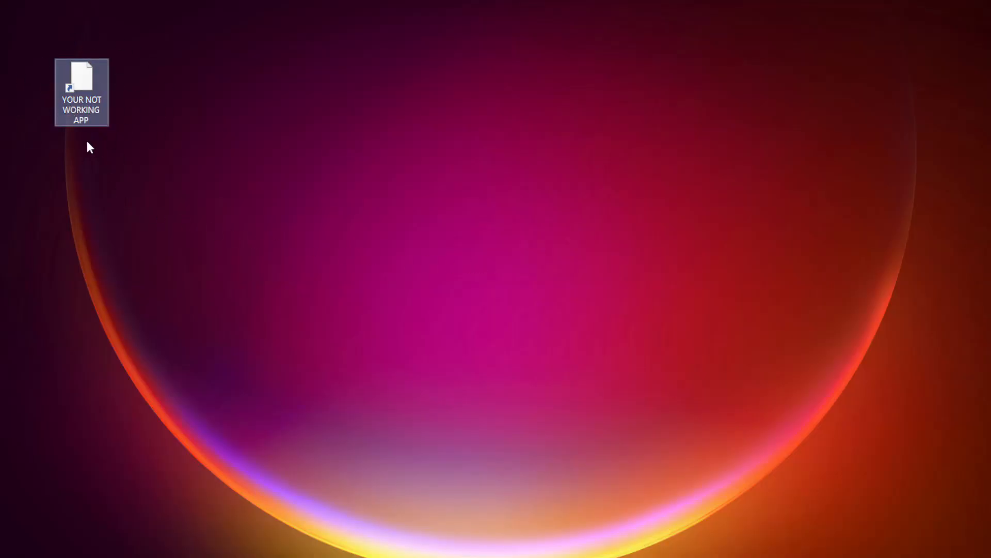
Bring up the YOUR NOT WORKING APP shortcut's context menu for Properties
right_click(81, 91)
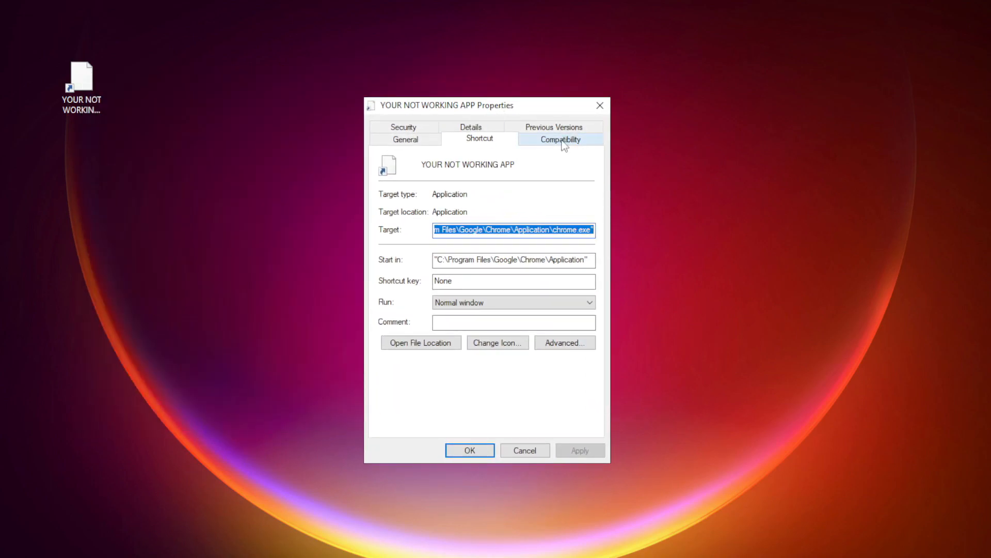
In Compatibility, disable fullscreen optimizations and enable run as administrator, apply, then close the folder window
click(559, 139)
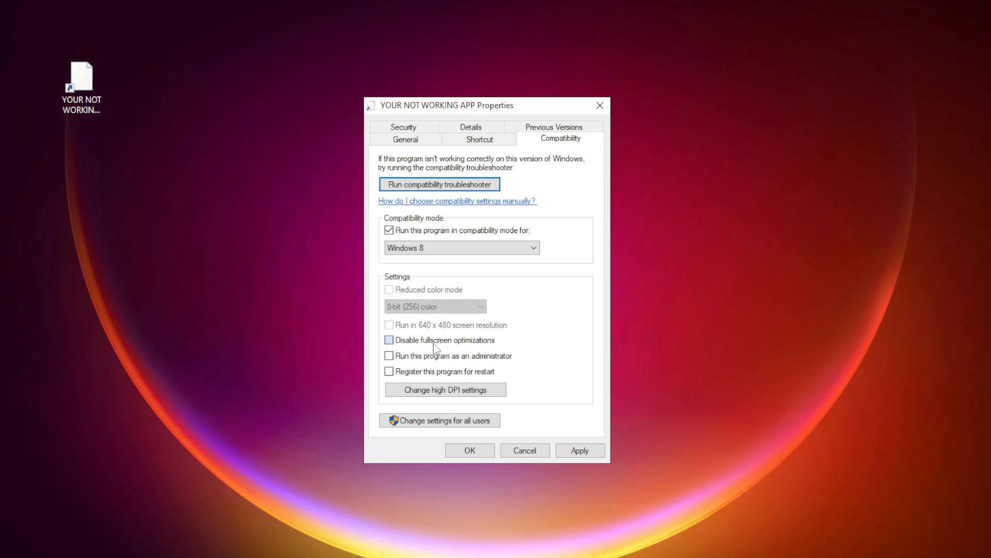
click(389, 340)
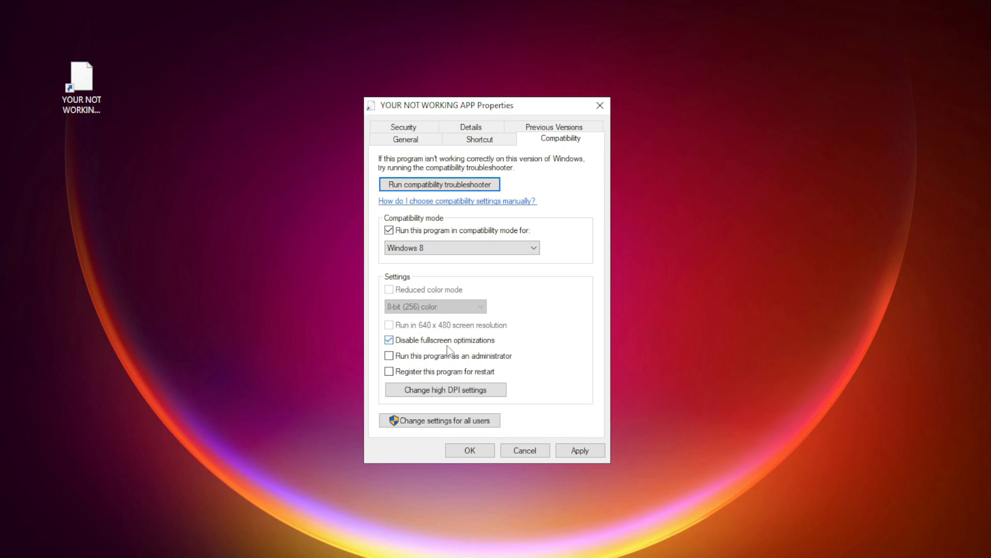
mouse_move(416, 367)
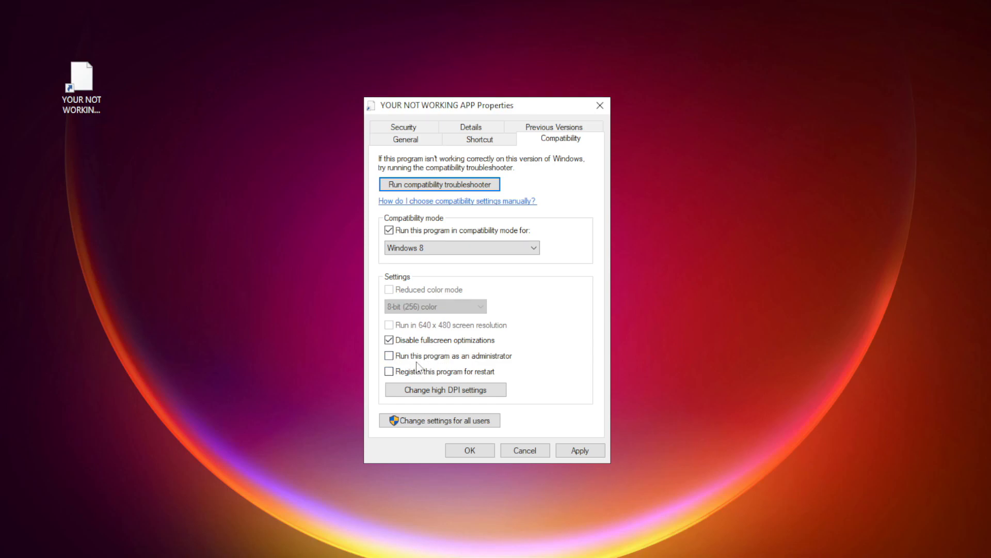
click(390, 355)
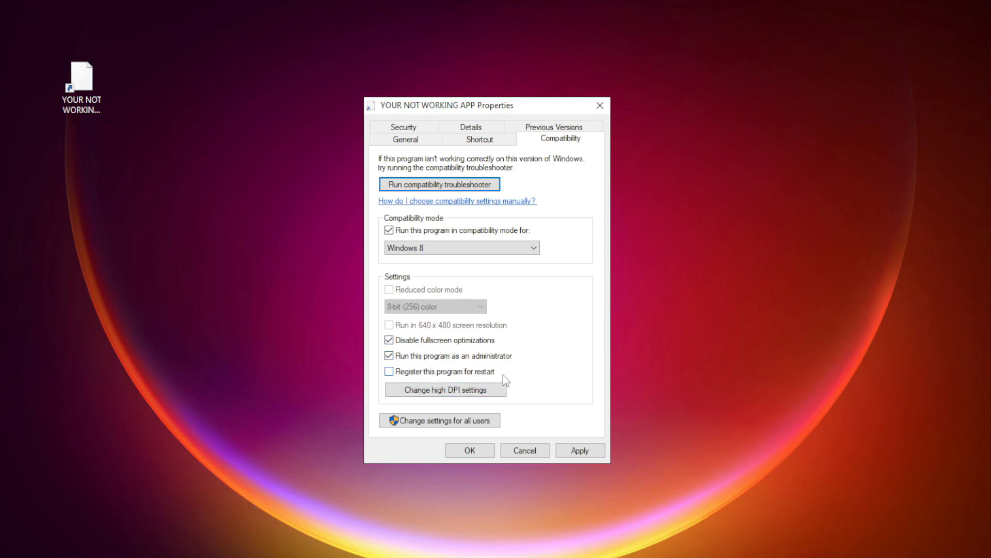
mouse_move(558, 330)
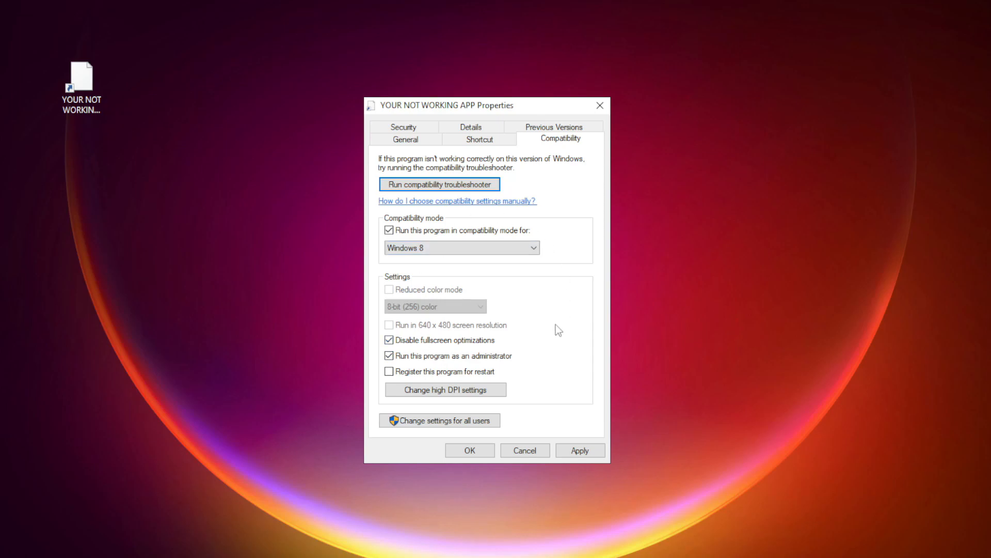
click(469, 451)
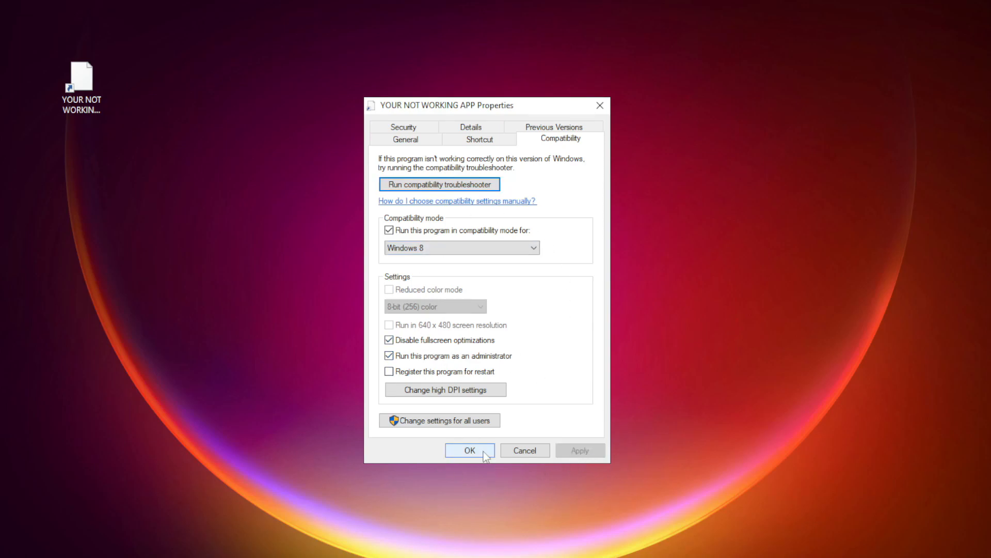
click(469, 450)
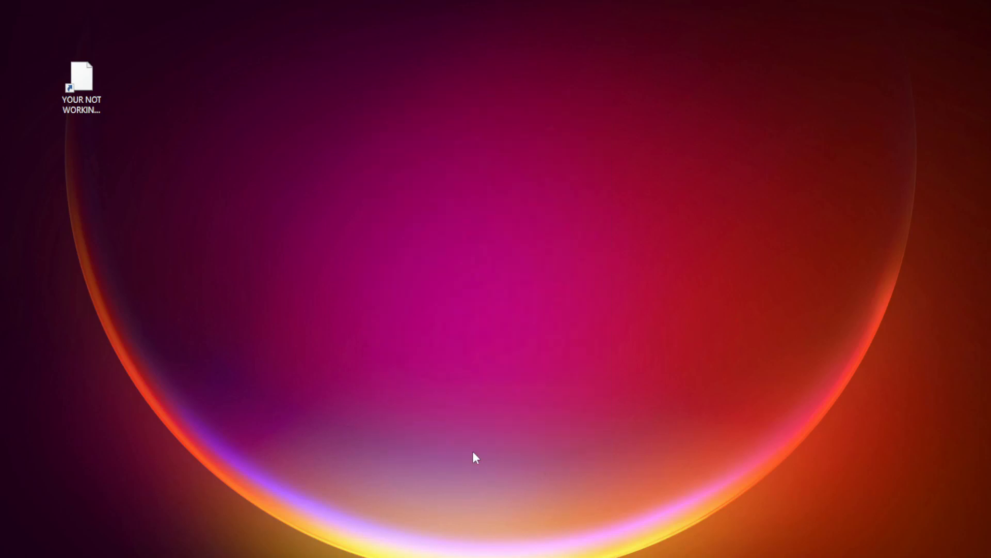
Launch Task Manager from the Start button's quick link menu
click(80, 86)
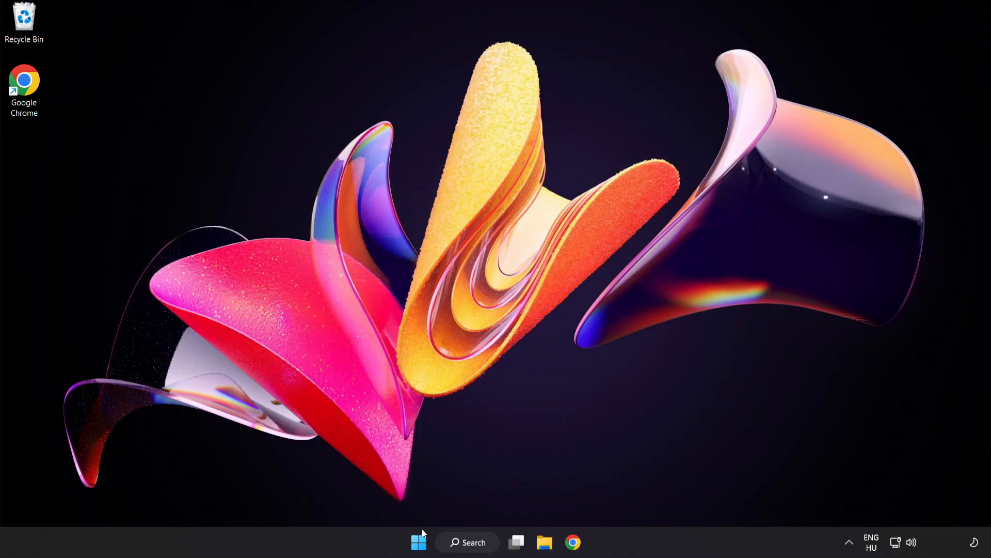
mouse_move(419, 542)
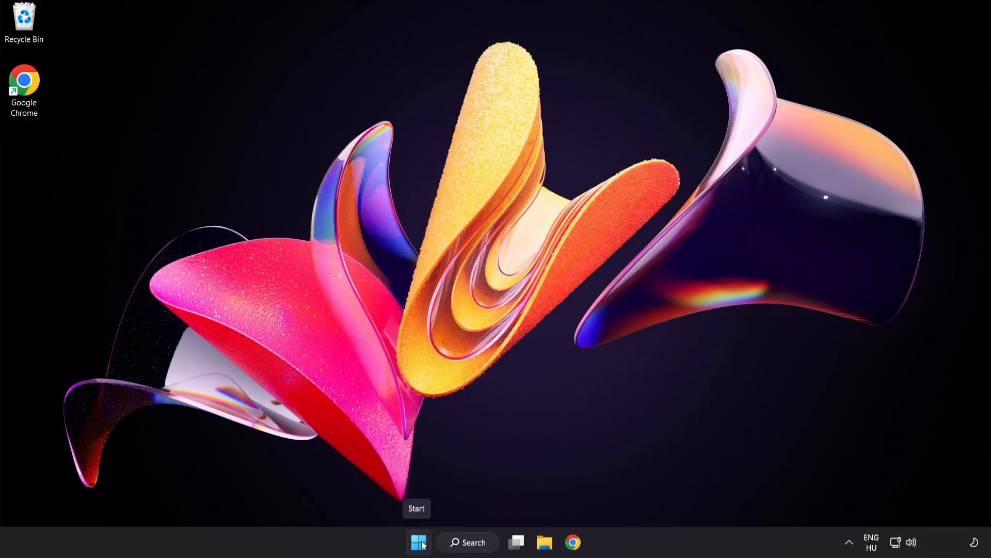
right_click(417, 543)
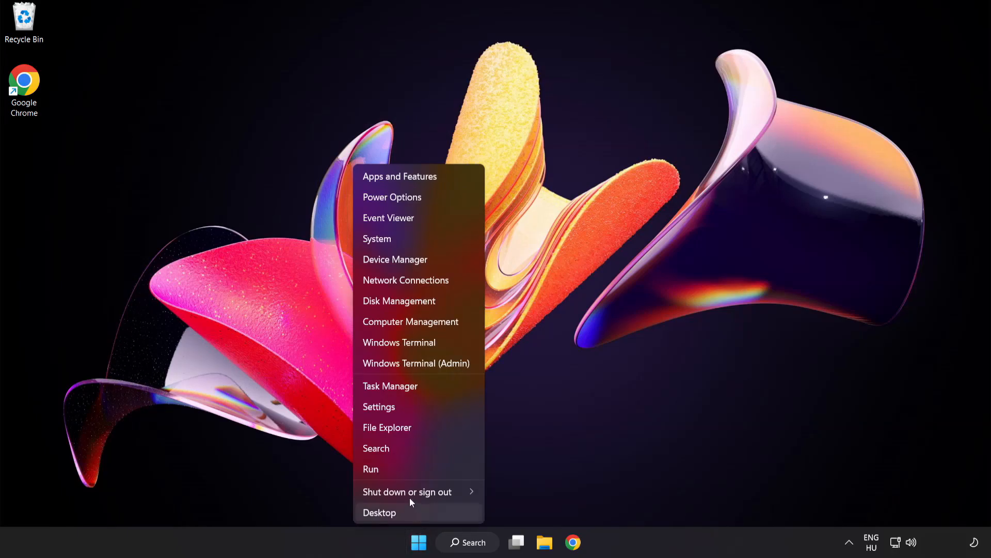
mouse_move(391, 387)
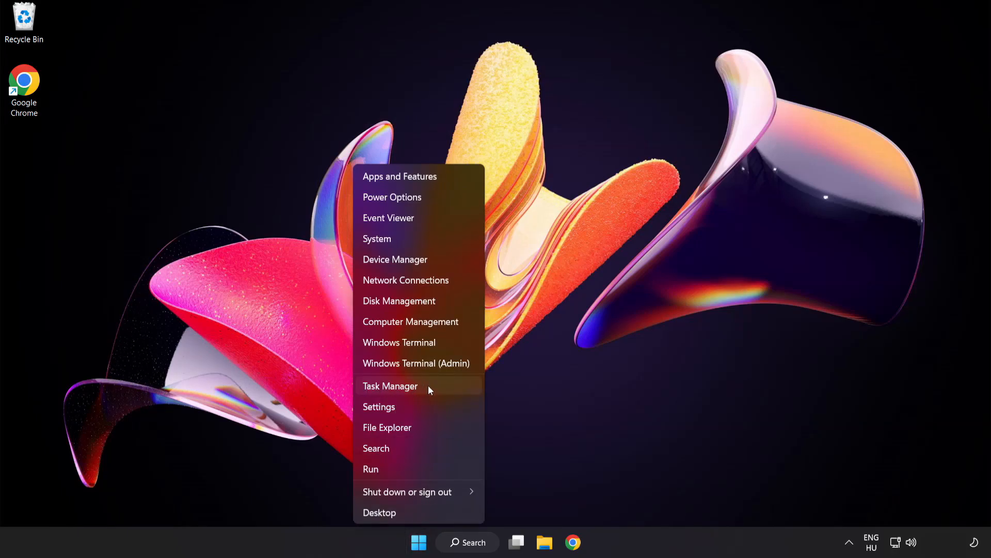
click(390, 386)
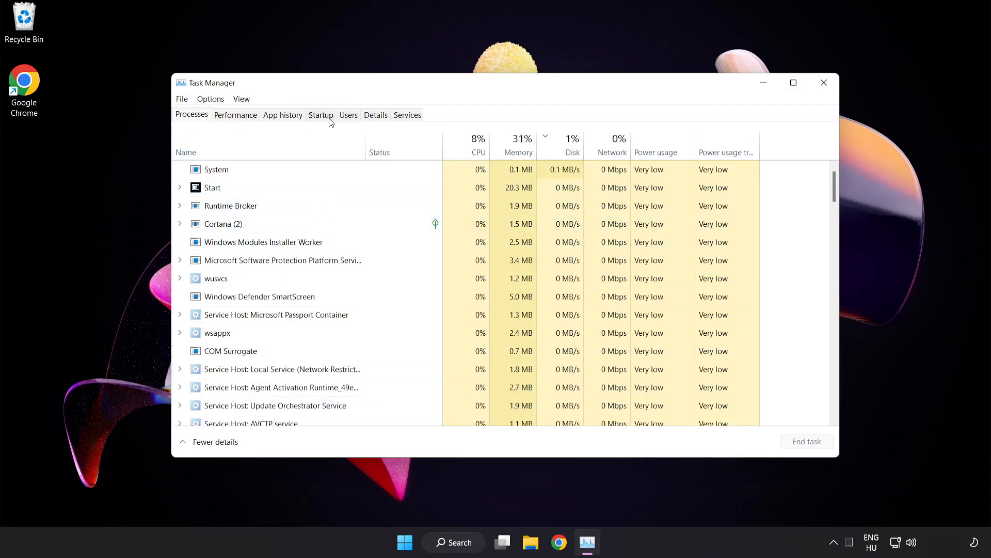
In Startup, disable Cortana and the Windows Security notification icon, close Task Manager, and bring up Chrome
click(320, 114)
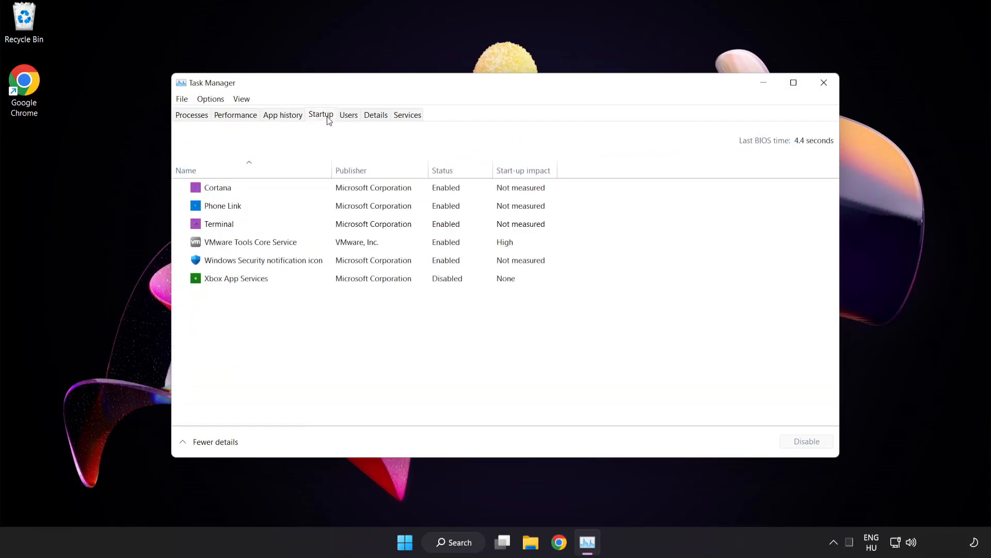
click(218, 187)
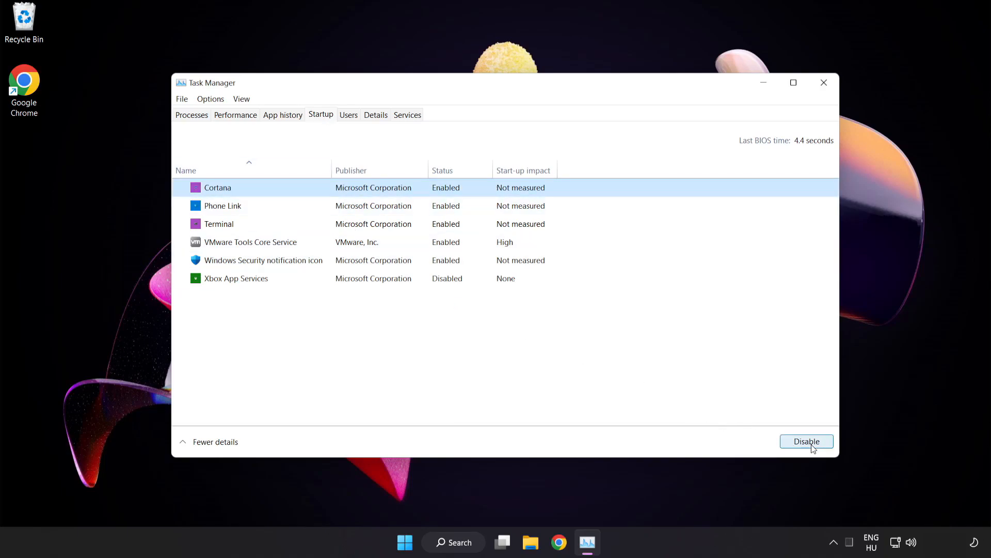
click(807, 441)
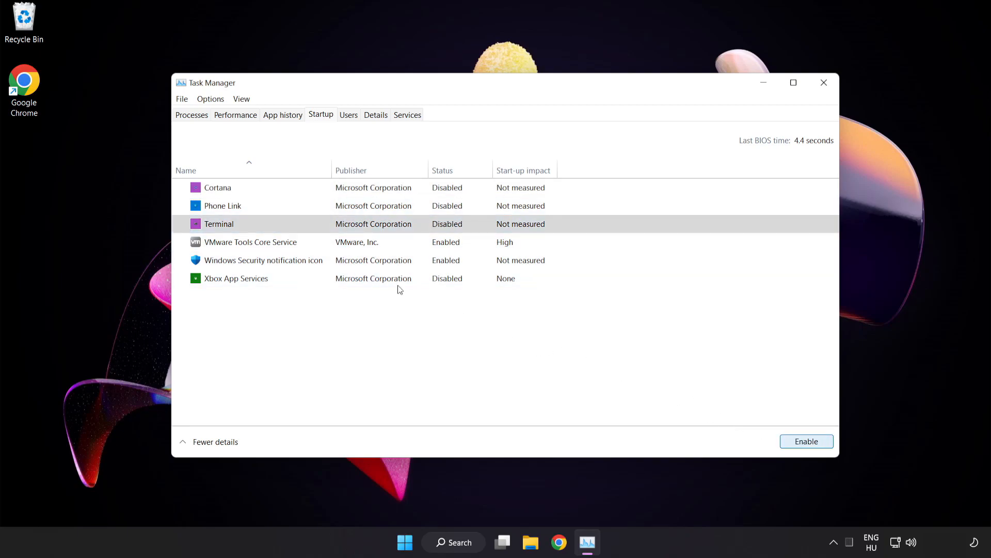
click(264, 260)
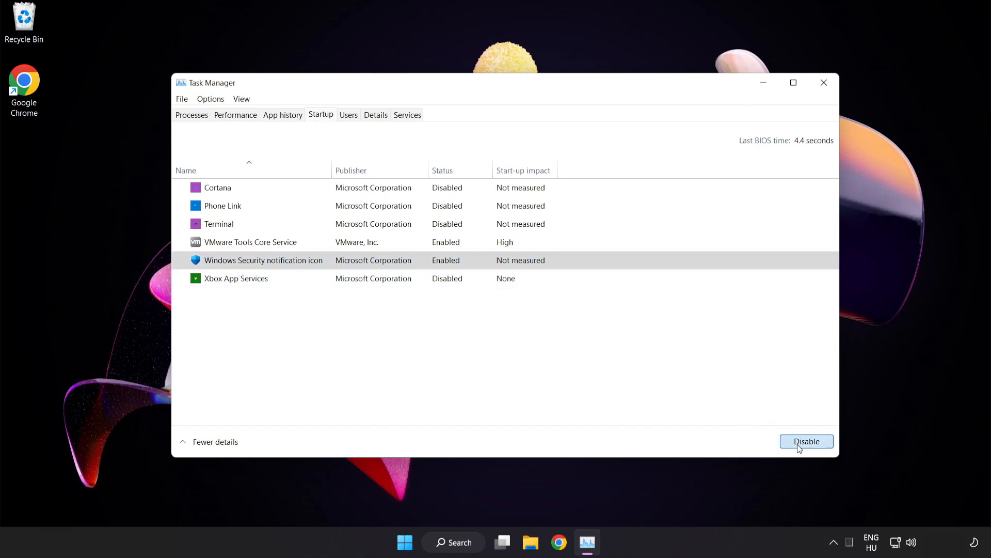
click(807, 441)
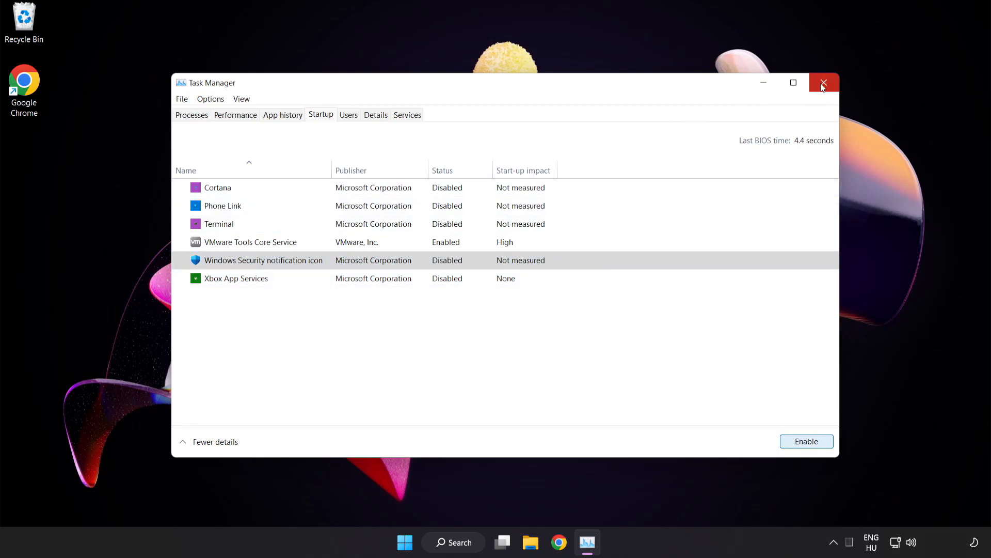
click(824, 83)
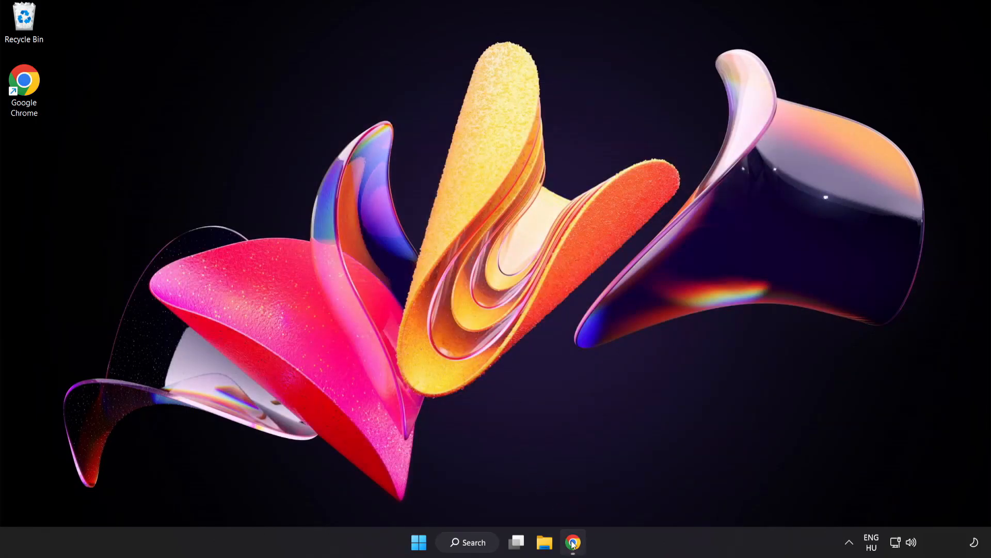
click(573, 543)
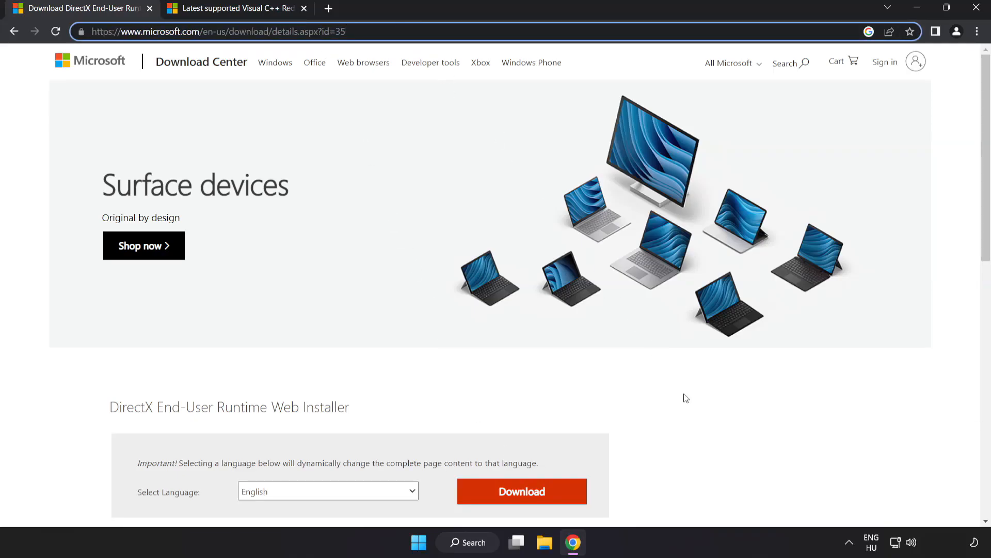
Download the DirectX End-User Runtime Web Installer from the Microsoft Download Center
scroll(down, 3)
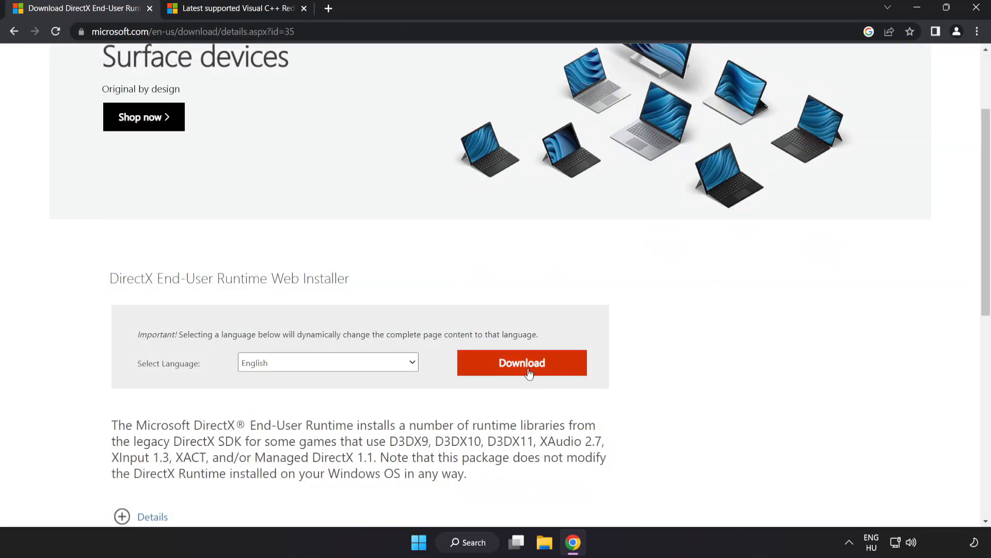
click(521, 363)
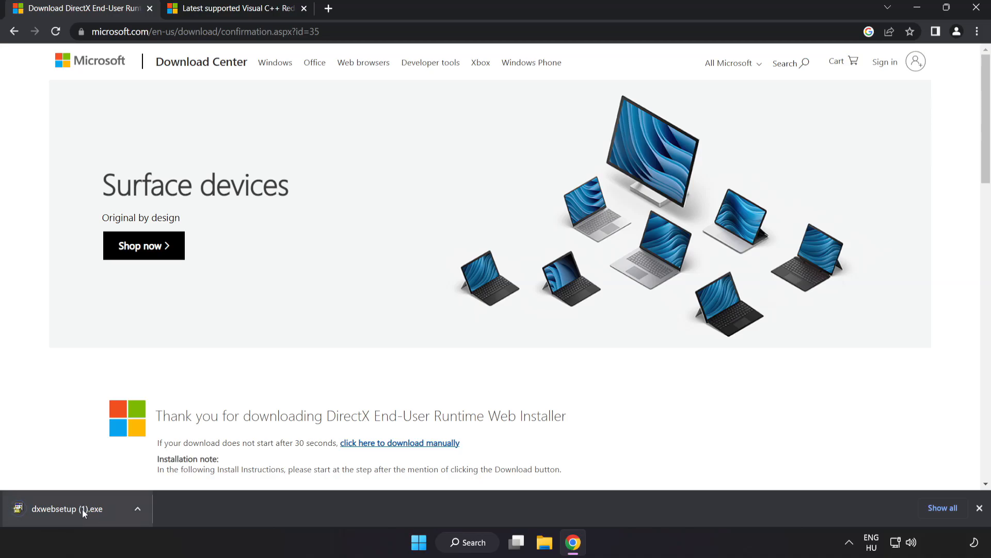
Run dxwebsetup.exe and accept the DirectX license agreement
click(66, 508)
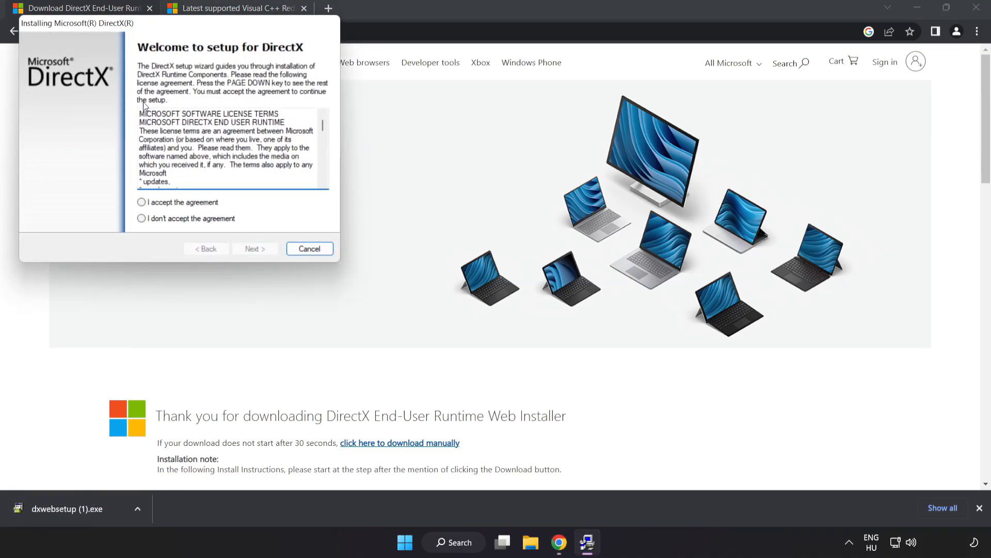
drag(81, 23, 382, 129)
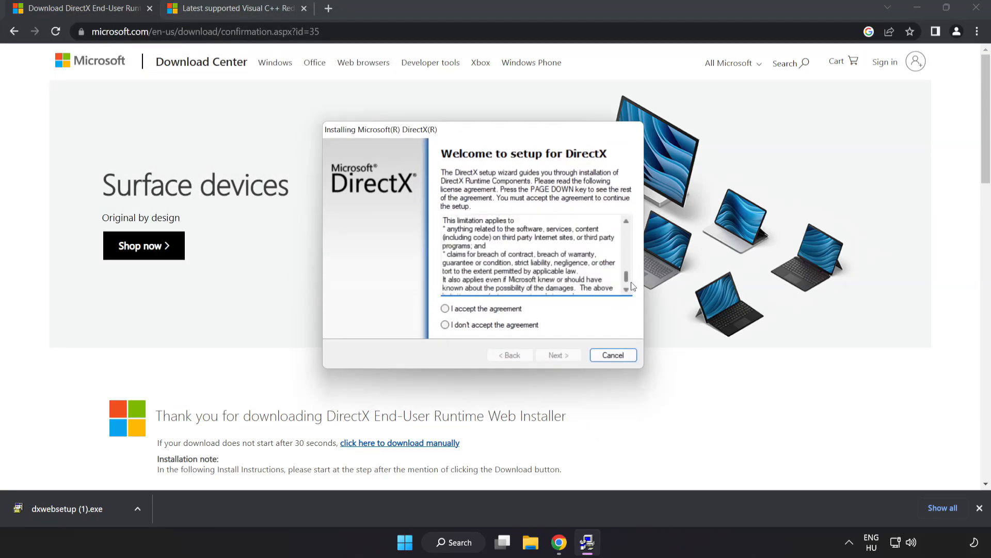
click(446, 309)
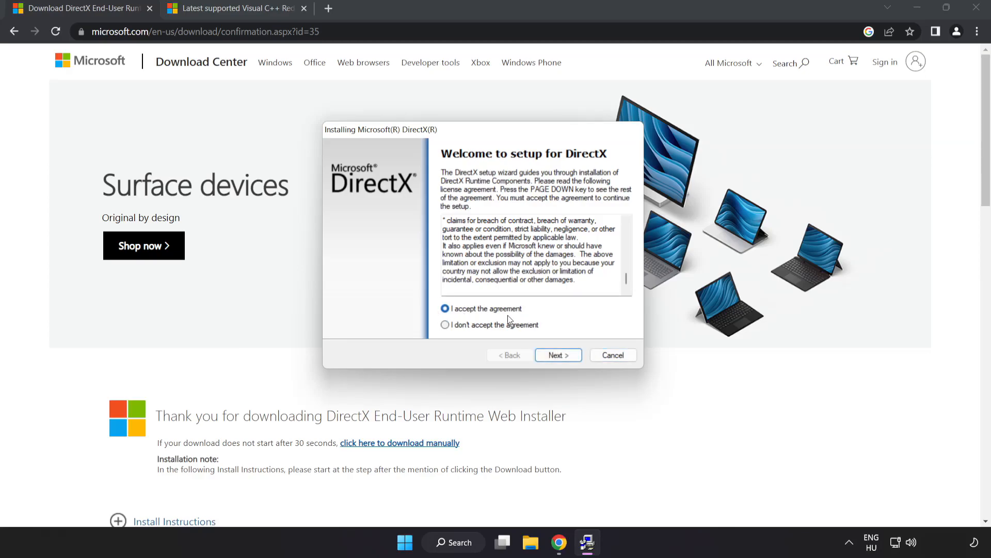
click(558, 354)
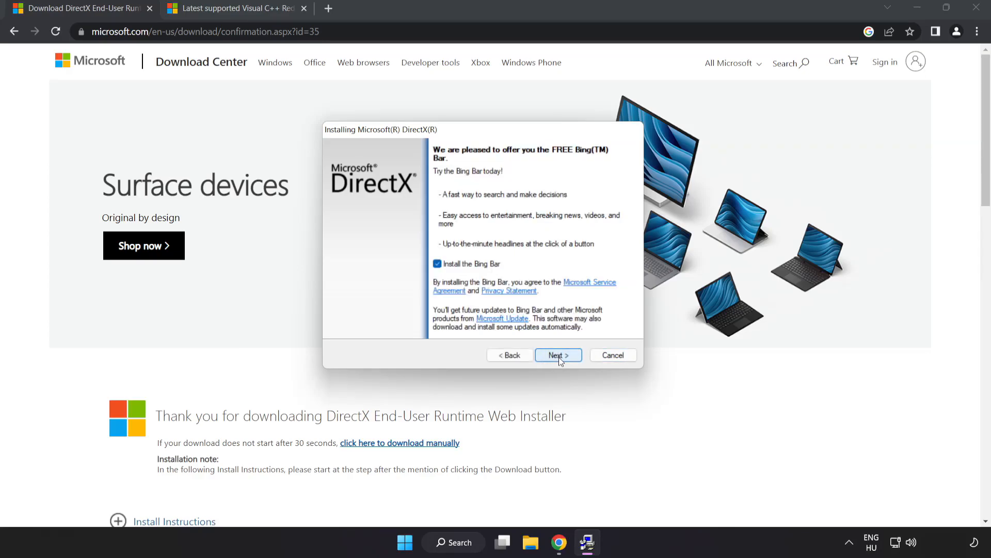
Untick the Bing Bar, finish the wizard; a newer DirectX is already installed
click(437, 264)
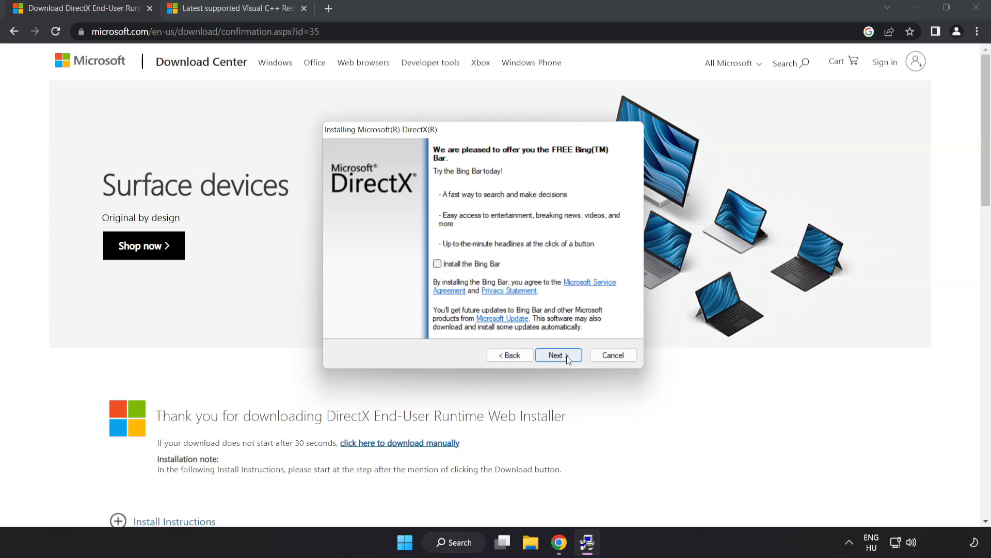
click(557, 354)
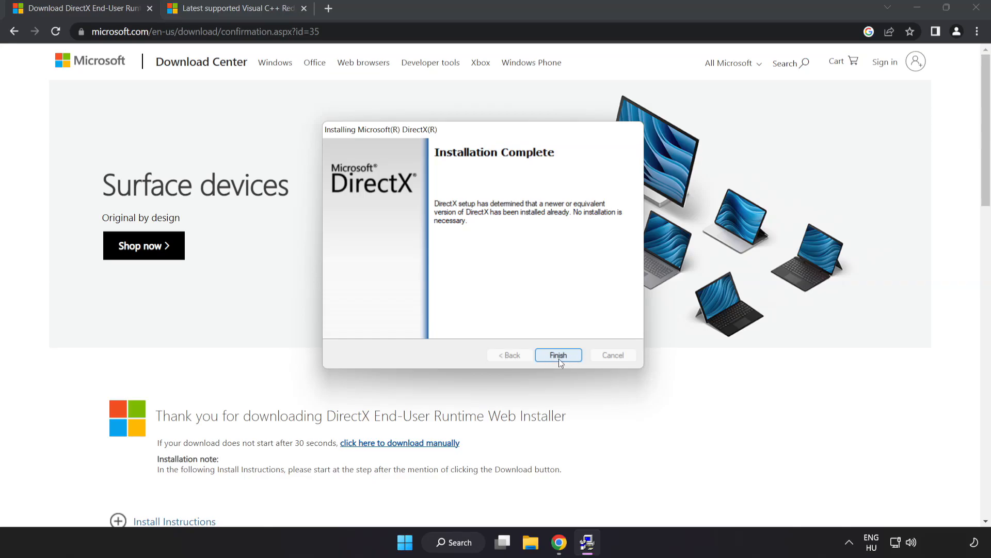
click(558, 354)
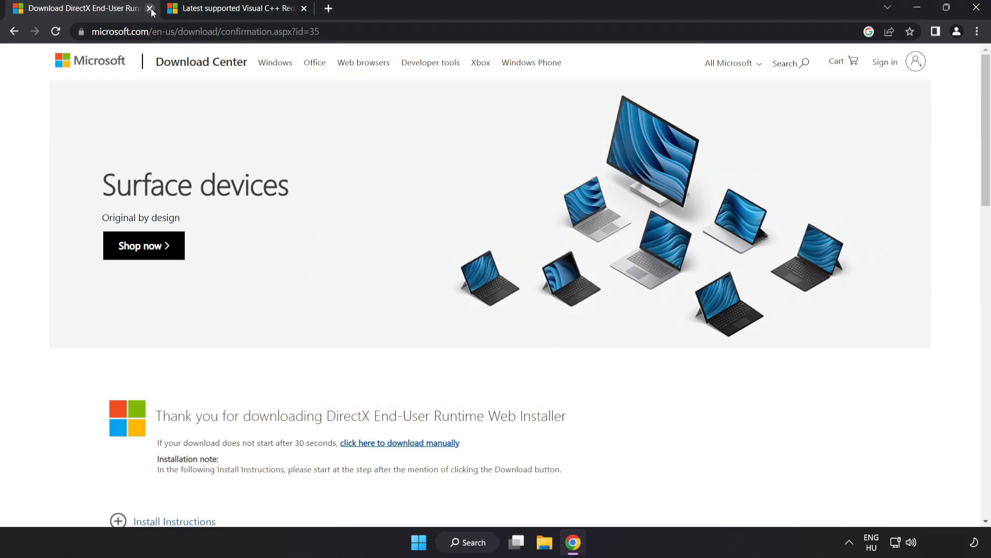
On the Visual C++ Redistributable downloads page, request the vc_redist.x64.exe download
click(150, 8)
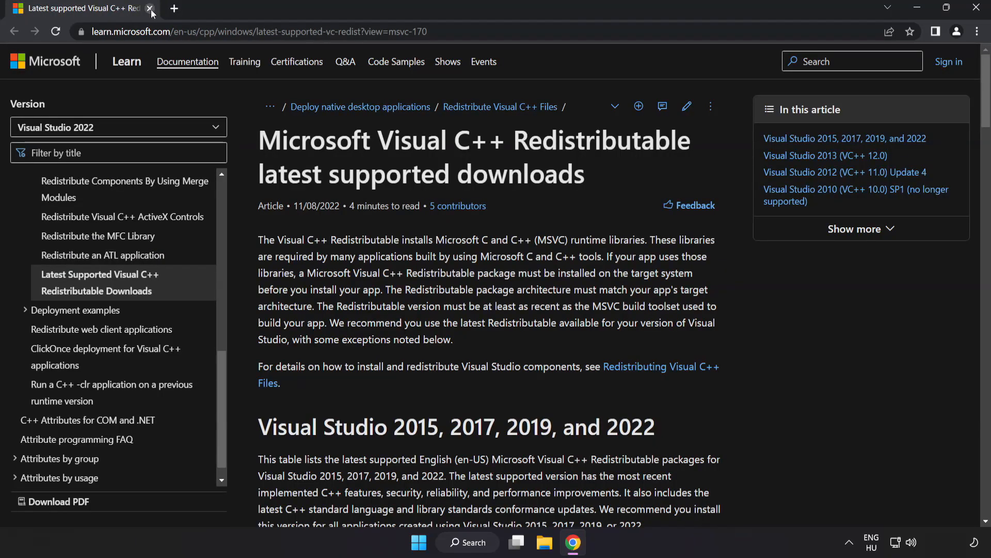
click(259, 32)
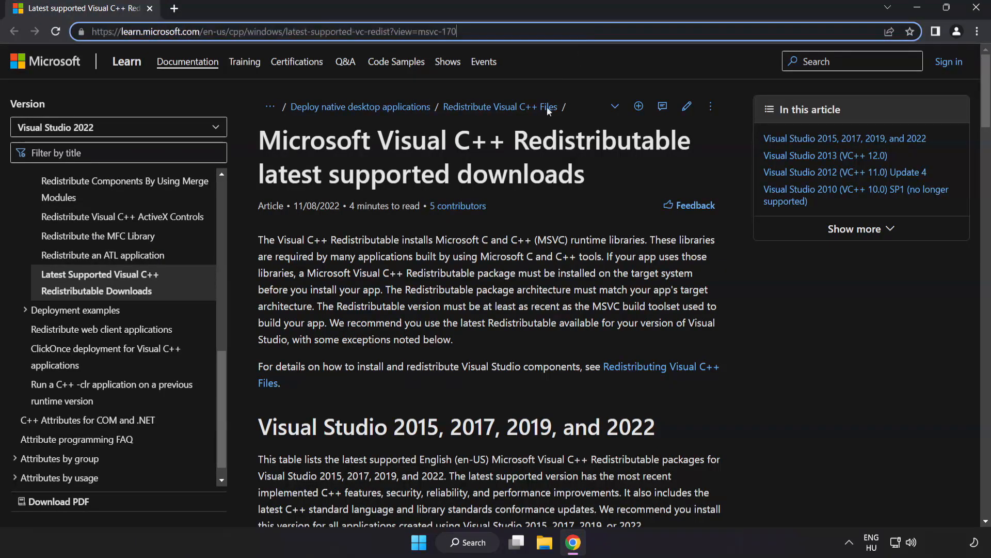
scroll(down, 3)
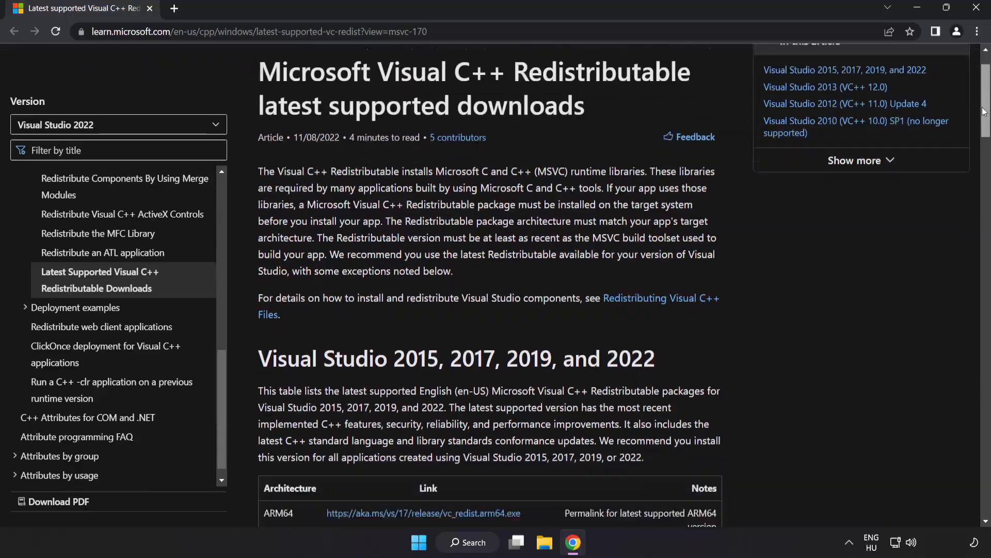
scroll(down, 3)
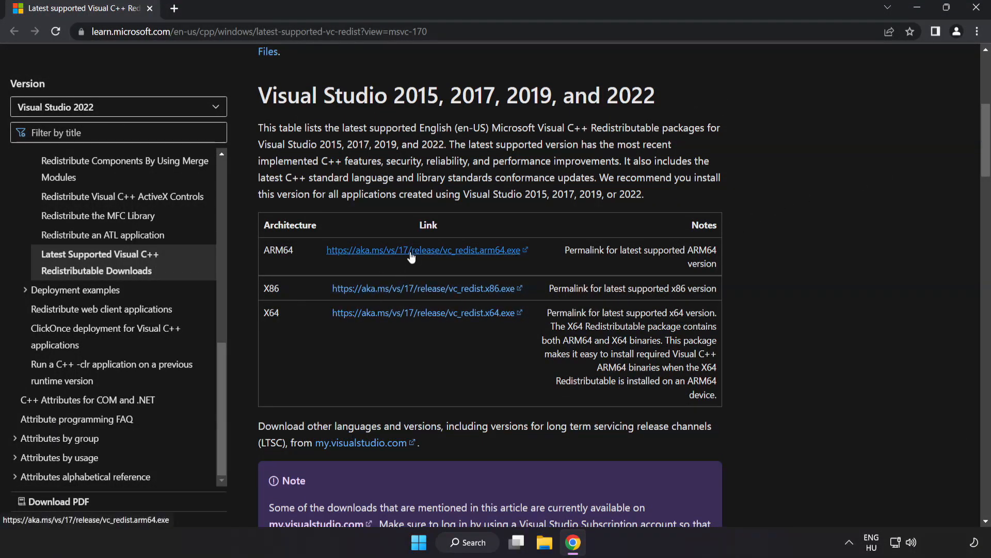
click(425, 312)
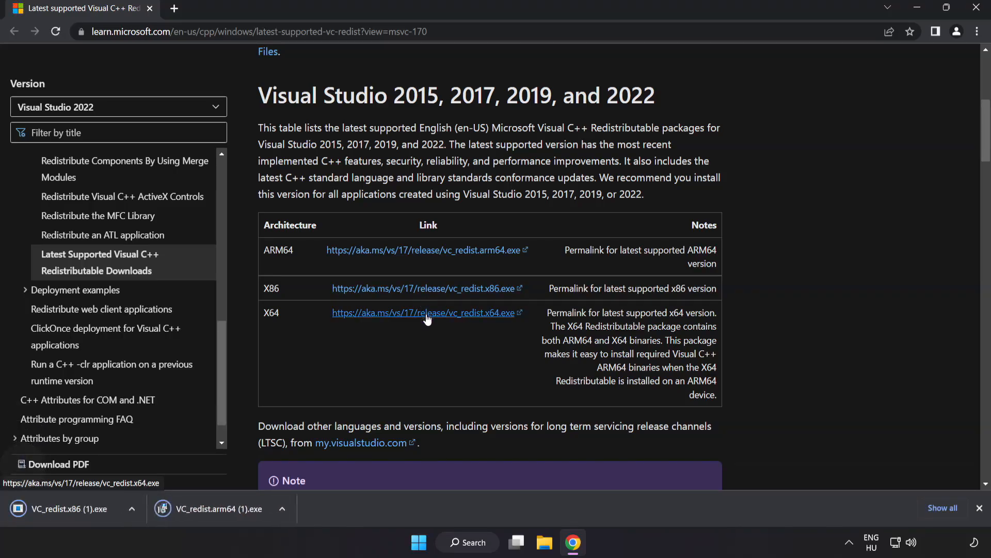
Run the ARM64 vc_redist installer, which fails as unsupported, and dismiss it
click(426, 312)
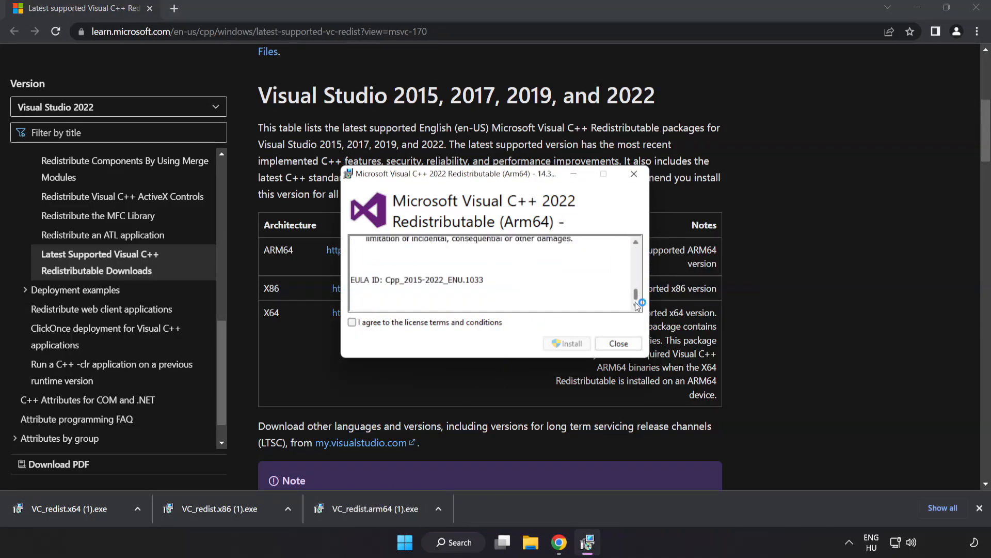
click(353, 325)
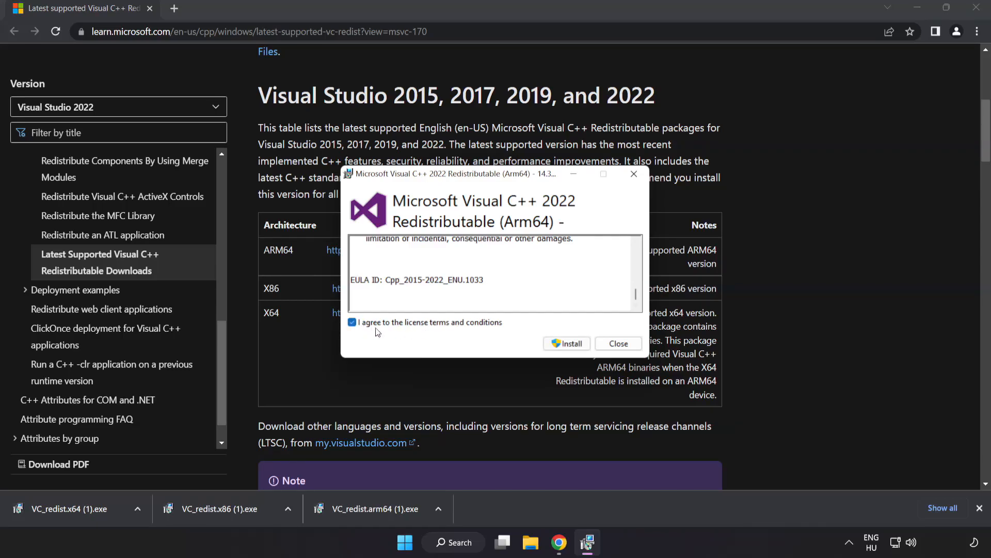
click(565, 343)
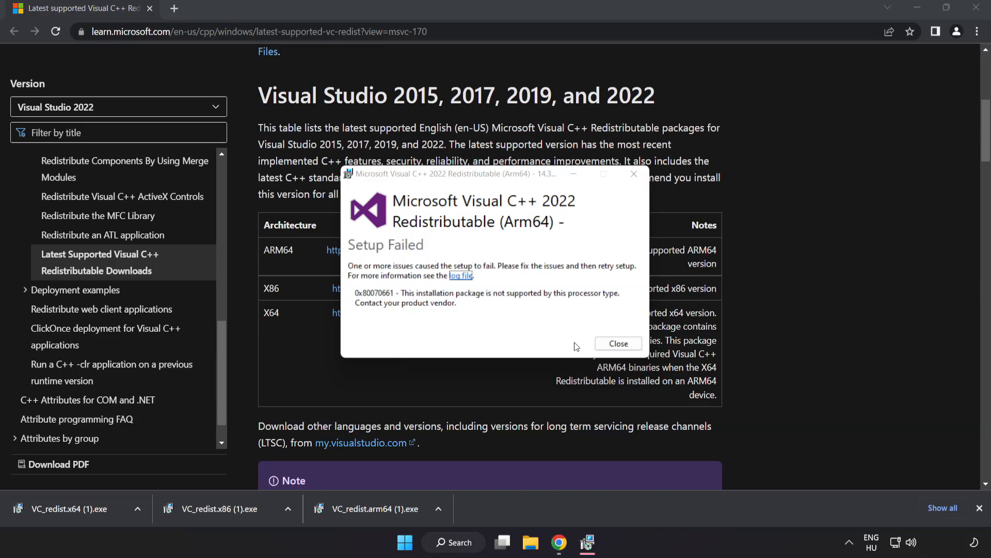
click(618, 343)
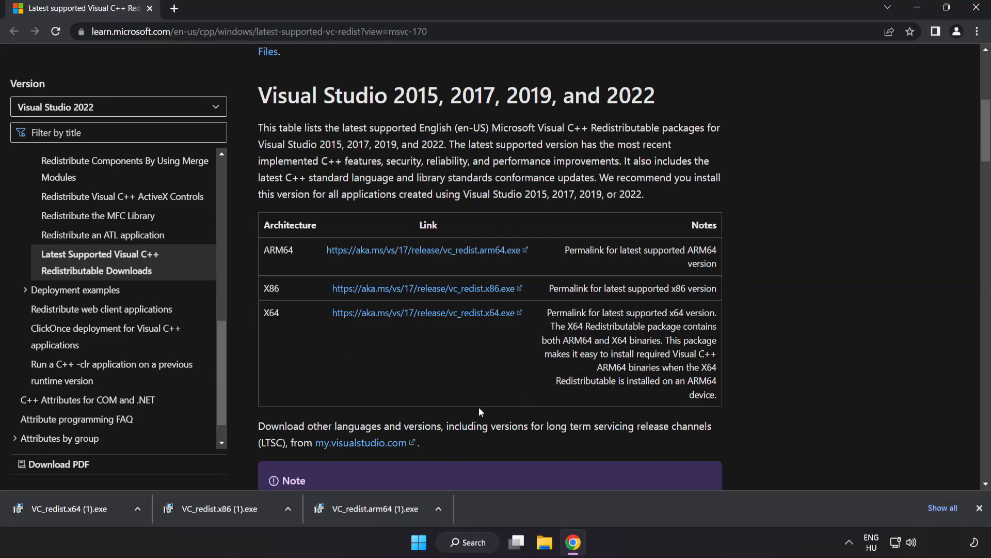
Run the x86 installer (succeeds) and the x64 installer (fails pending reboot), closing each
click(227, 509)
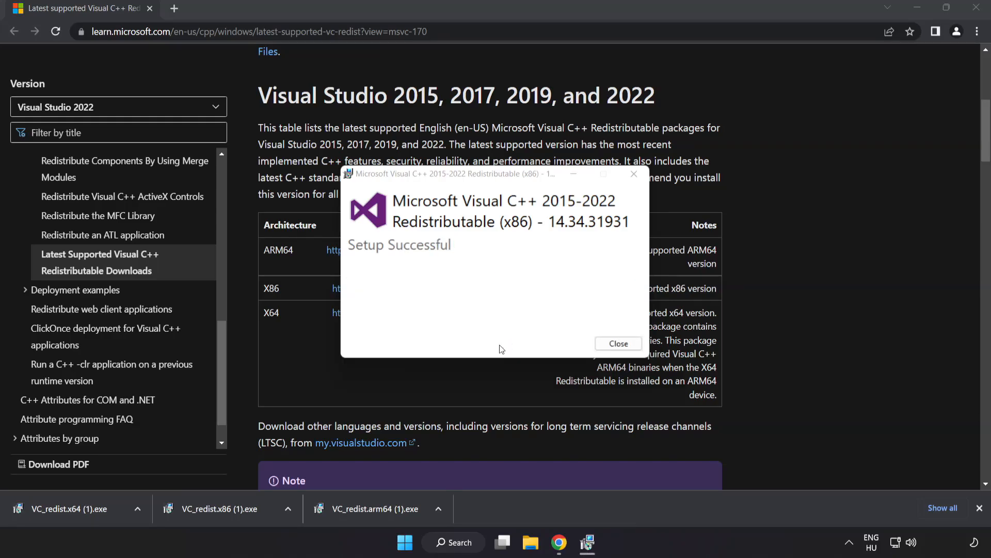
click(617, 343)
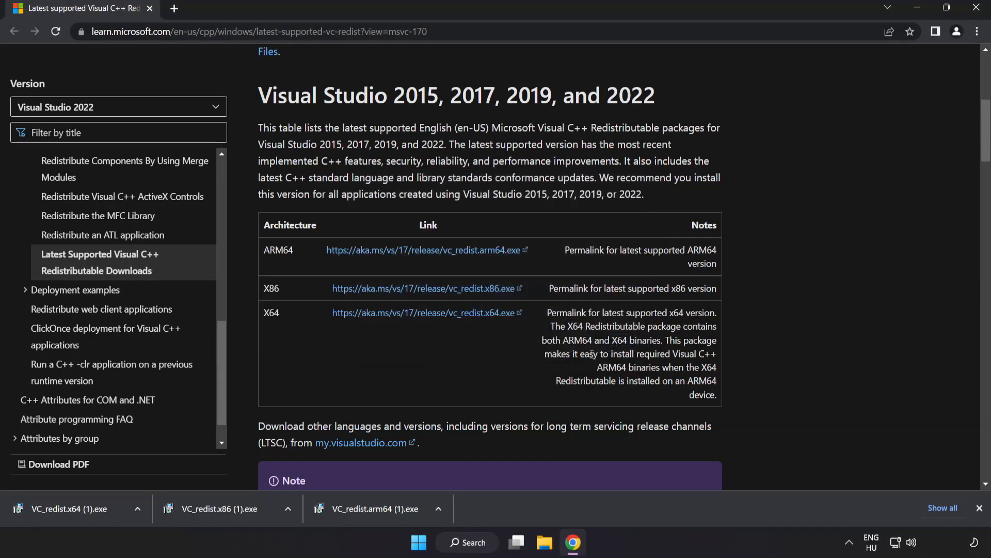
click(76, 509)
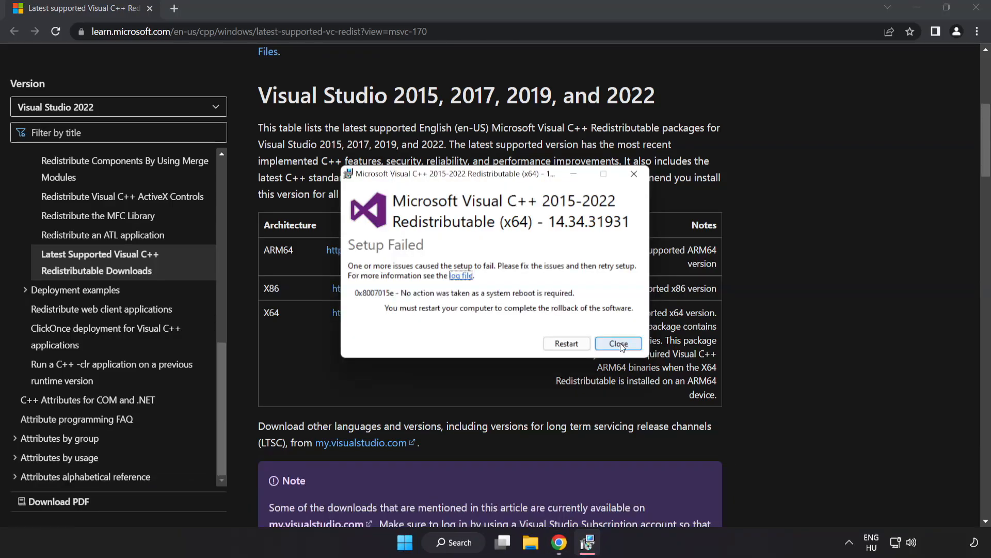
click(617, 343)
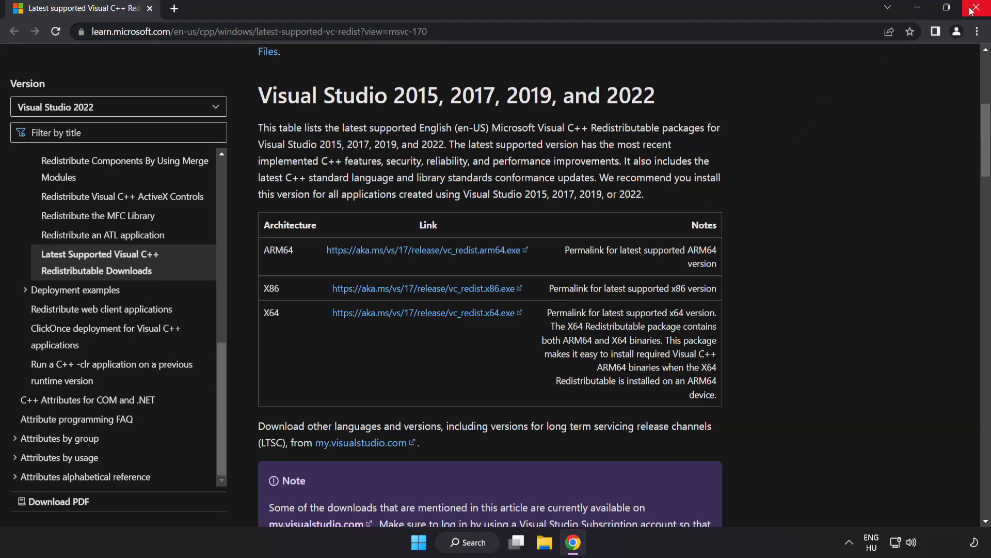
mouse_move(977, 9)
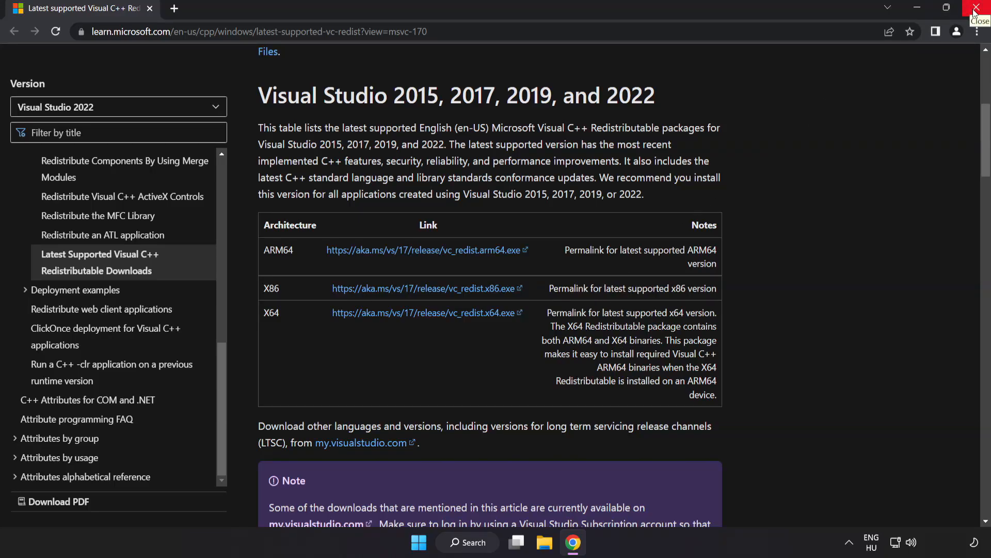
Close the browser and search 'cmd', showing Command Prompt's launch options
click(977, 8)
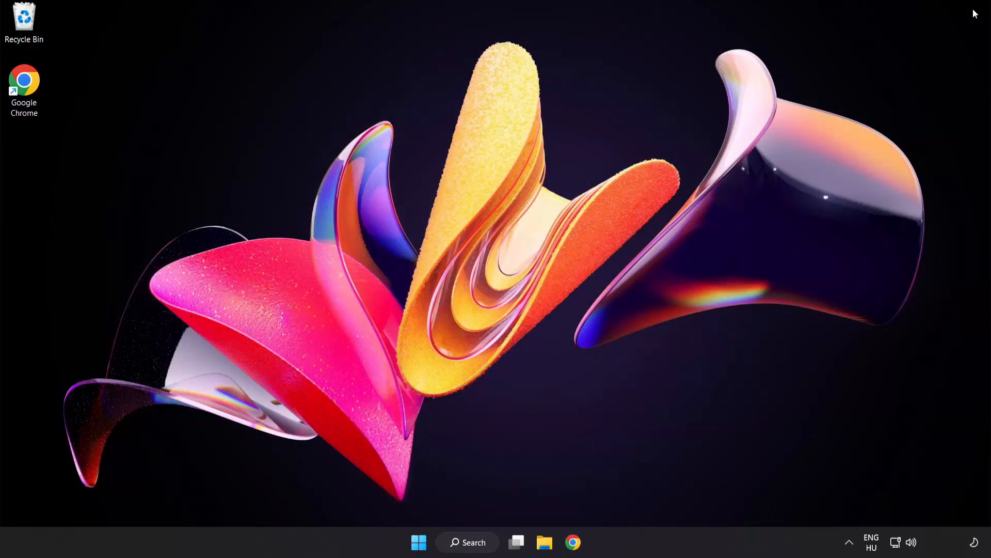
mouse_move(752, 234)
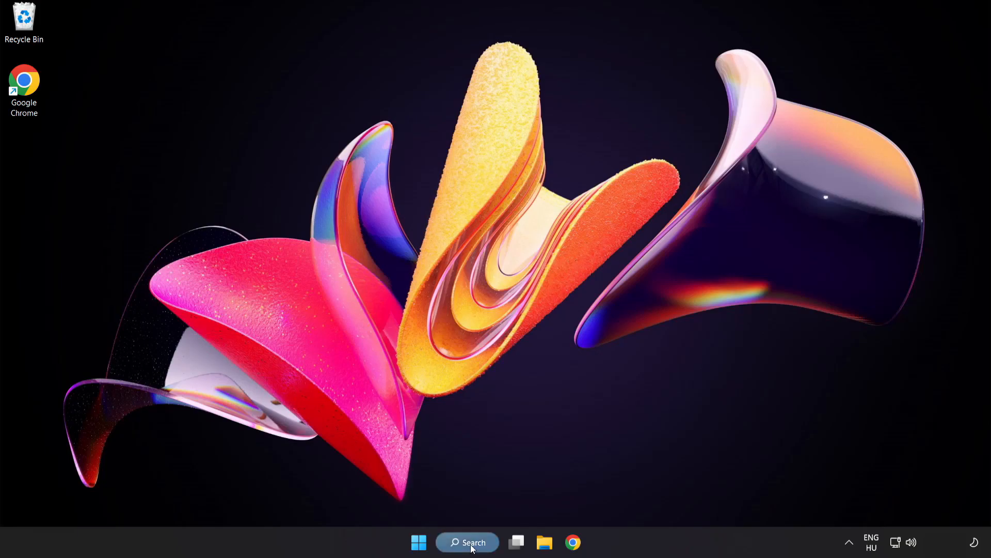
click(466, 542)
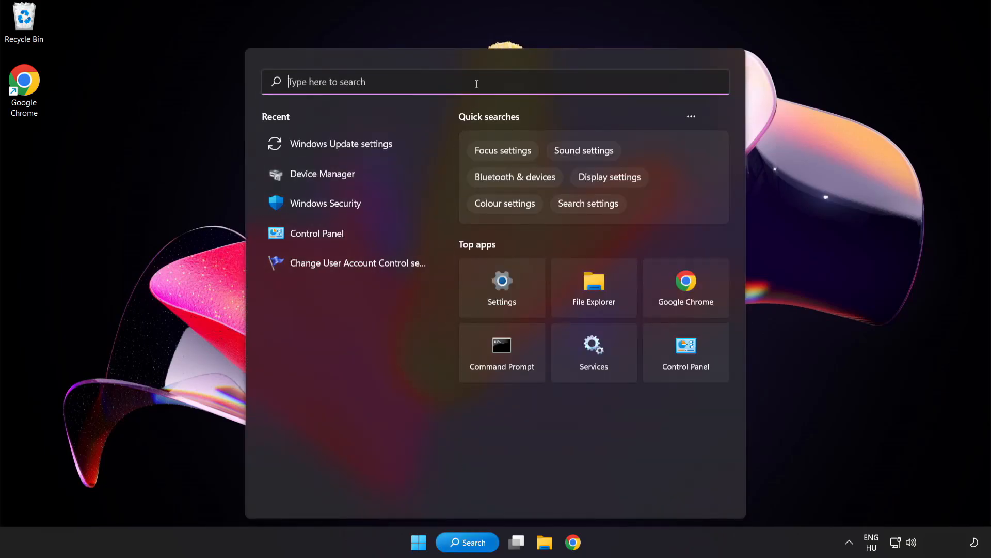
text(cmd)
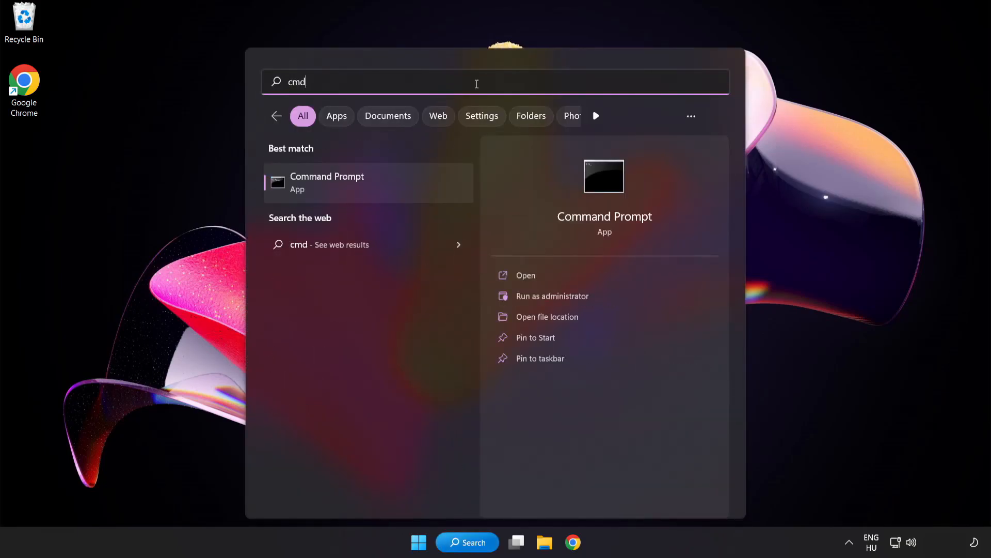
right_click(328, 181)
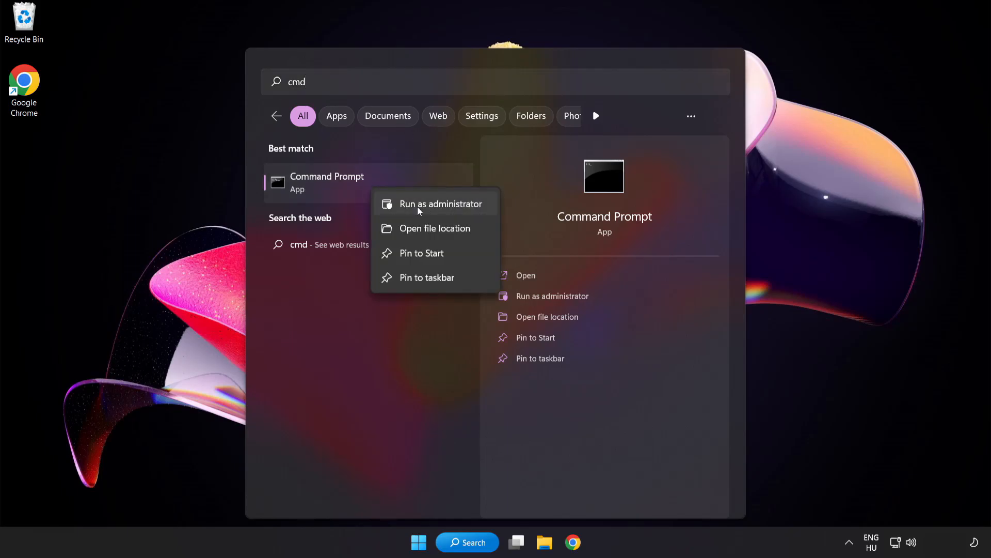
Run sfc /scannow in an administrator Command Prompt; no integrity violations found, then close it
click(440, 204)
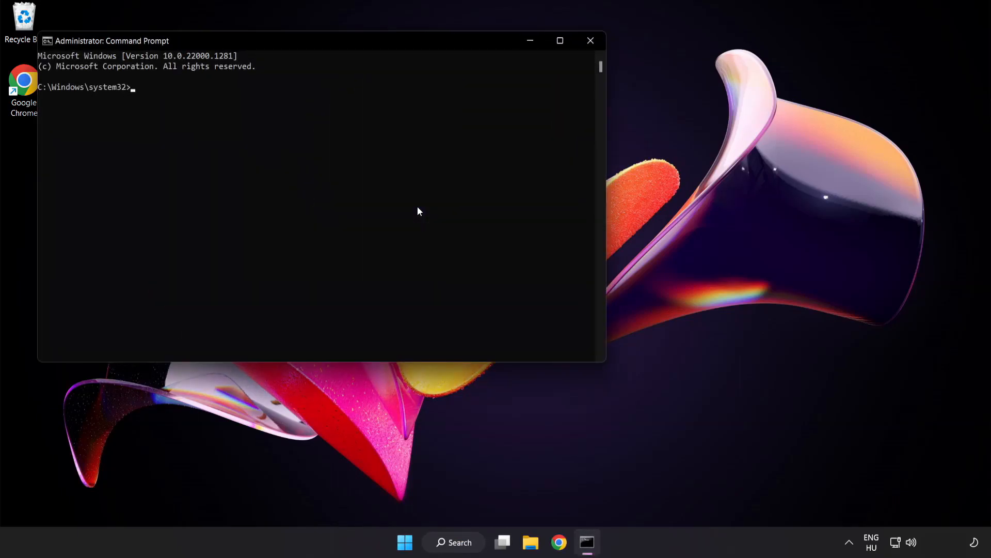
mouse_move(285, 44)
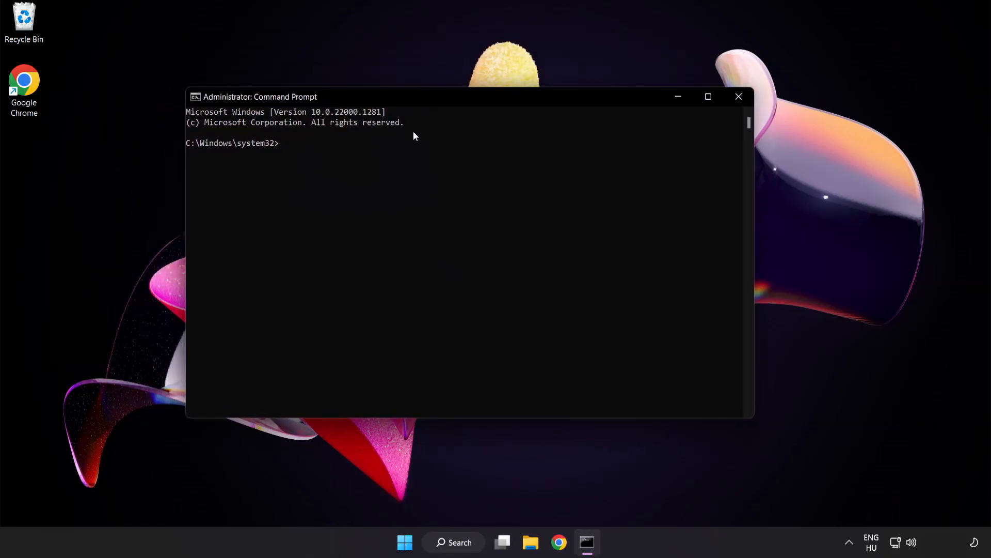
text(sfc)
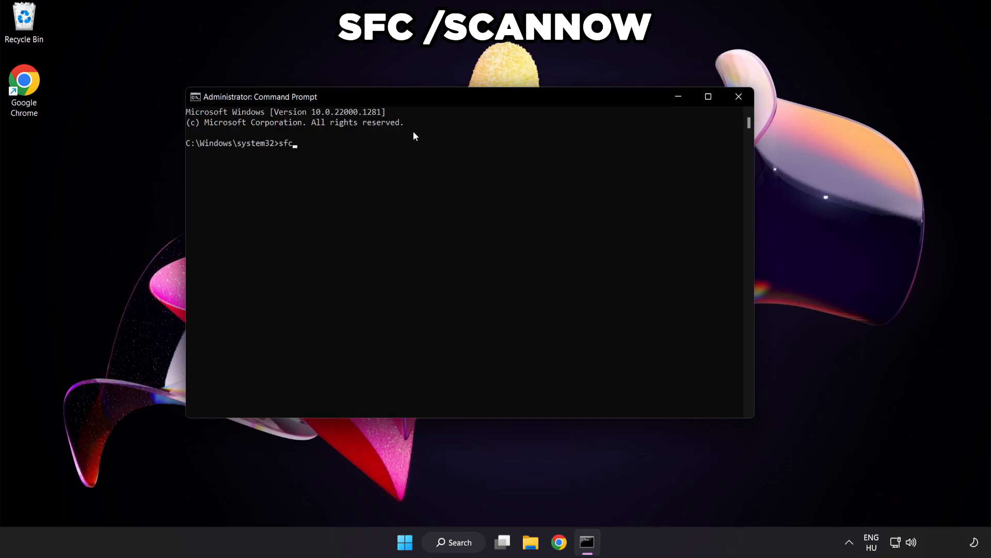
text(/scannow)
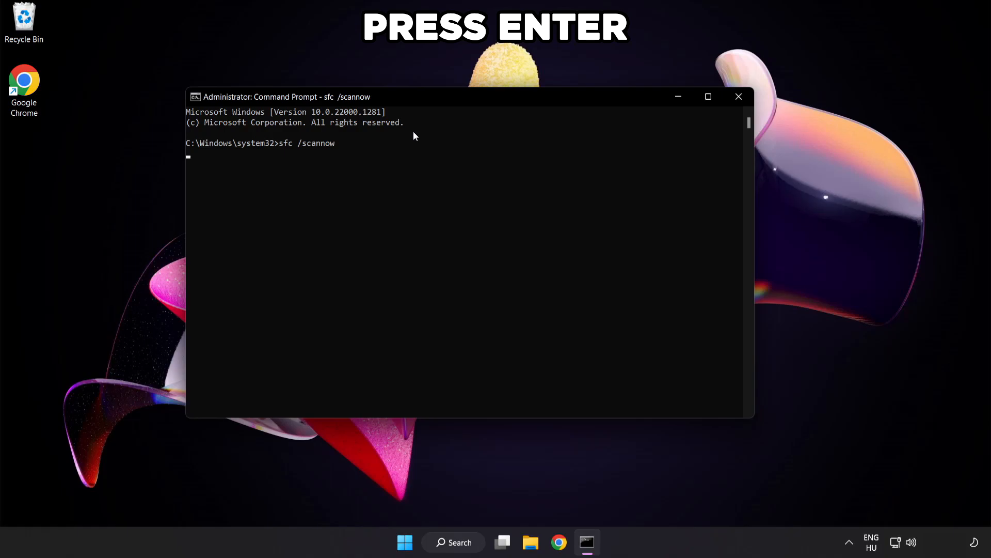
key(enter)
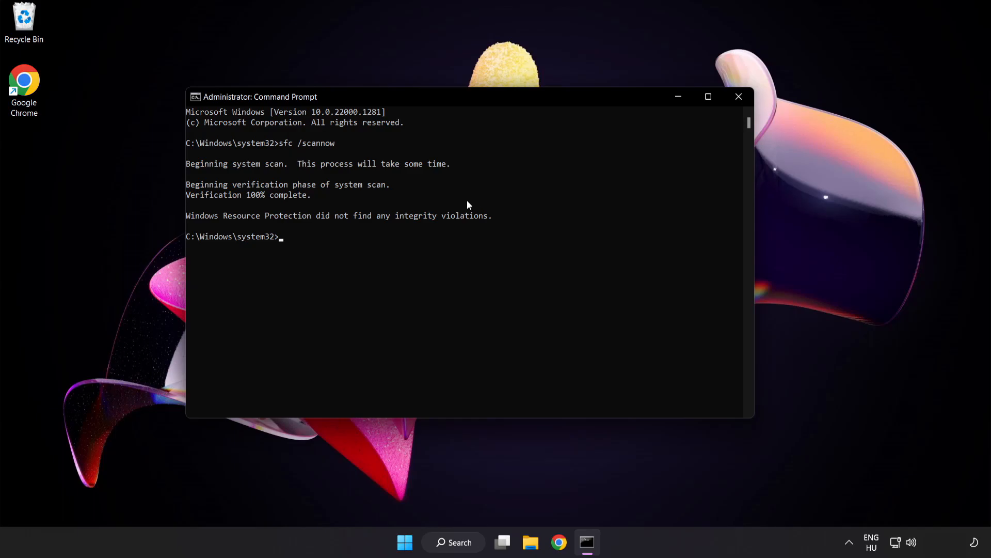
mouse_move(738, 102)
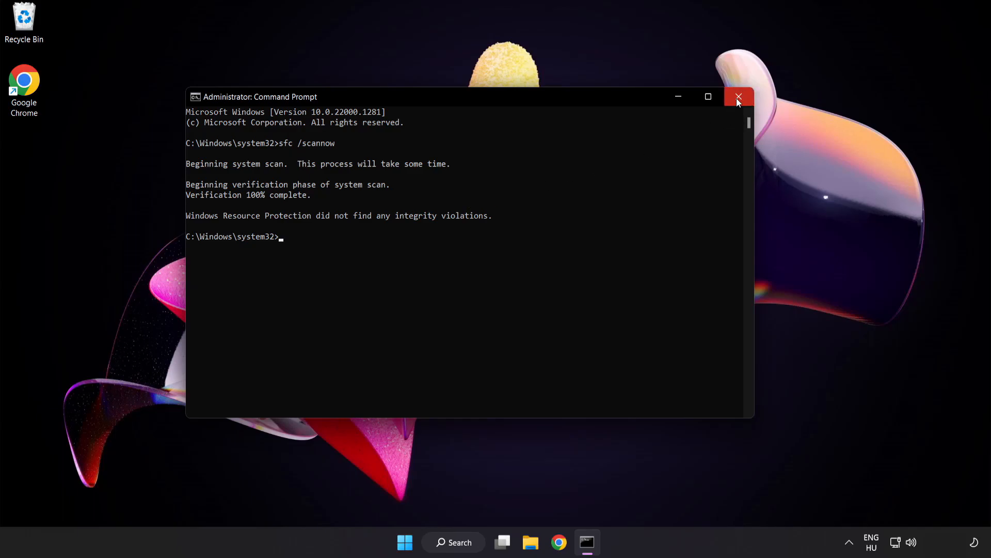
click(737, 98)
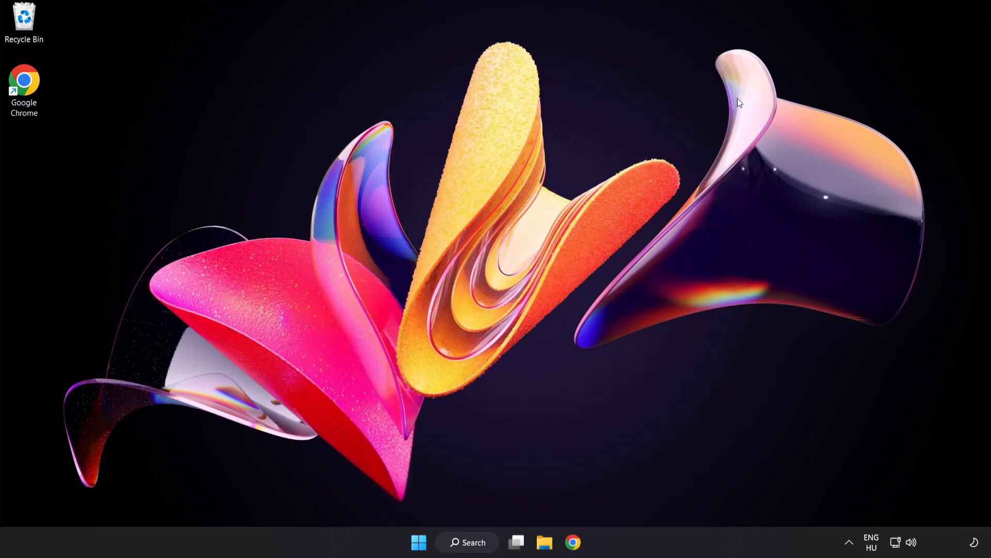
Show the Start menu's power options, including Restart
click(418, 543)
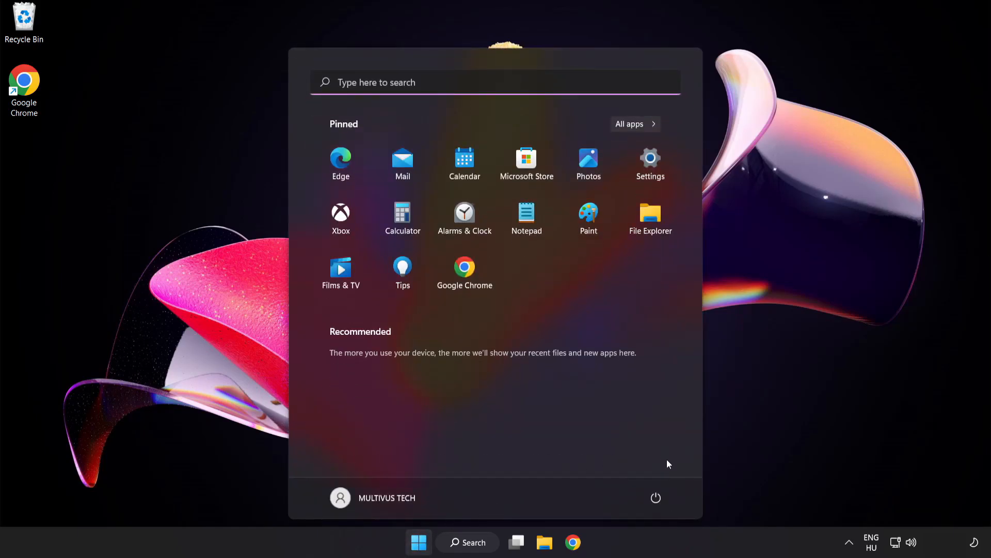
click(656, 498)
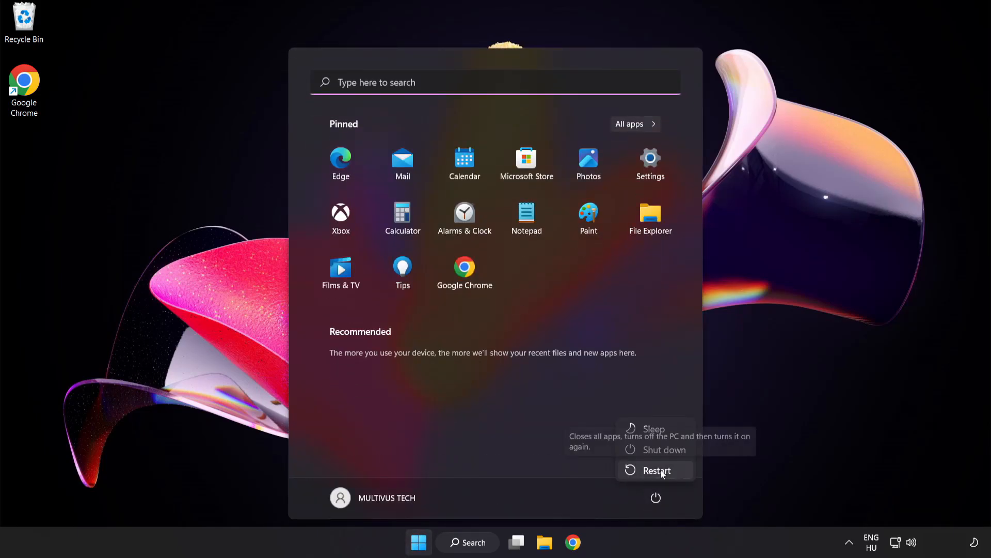